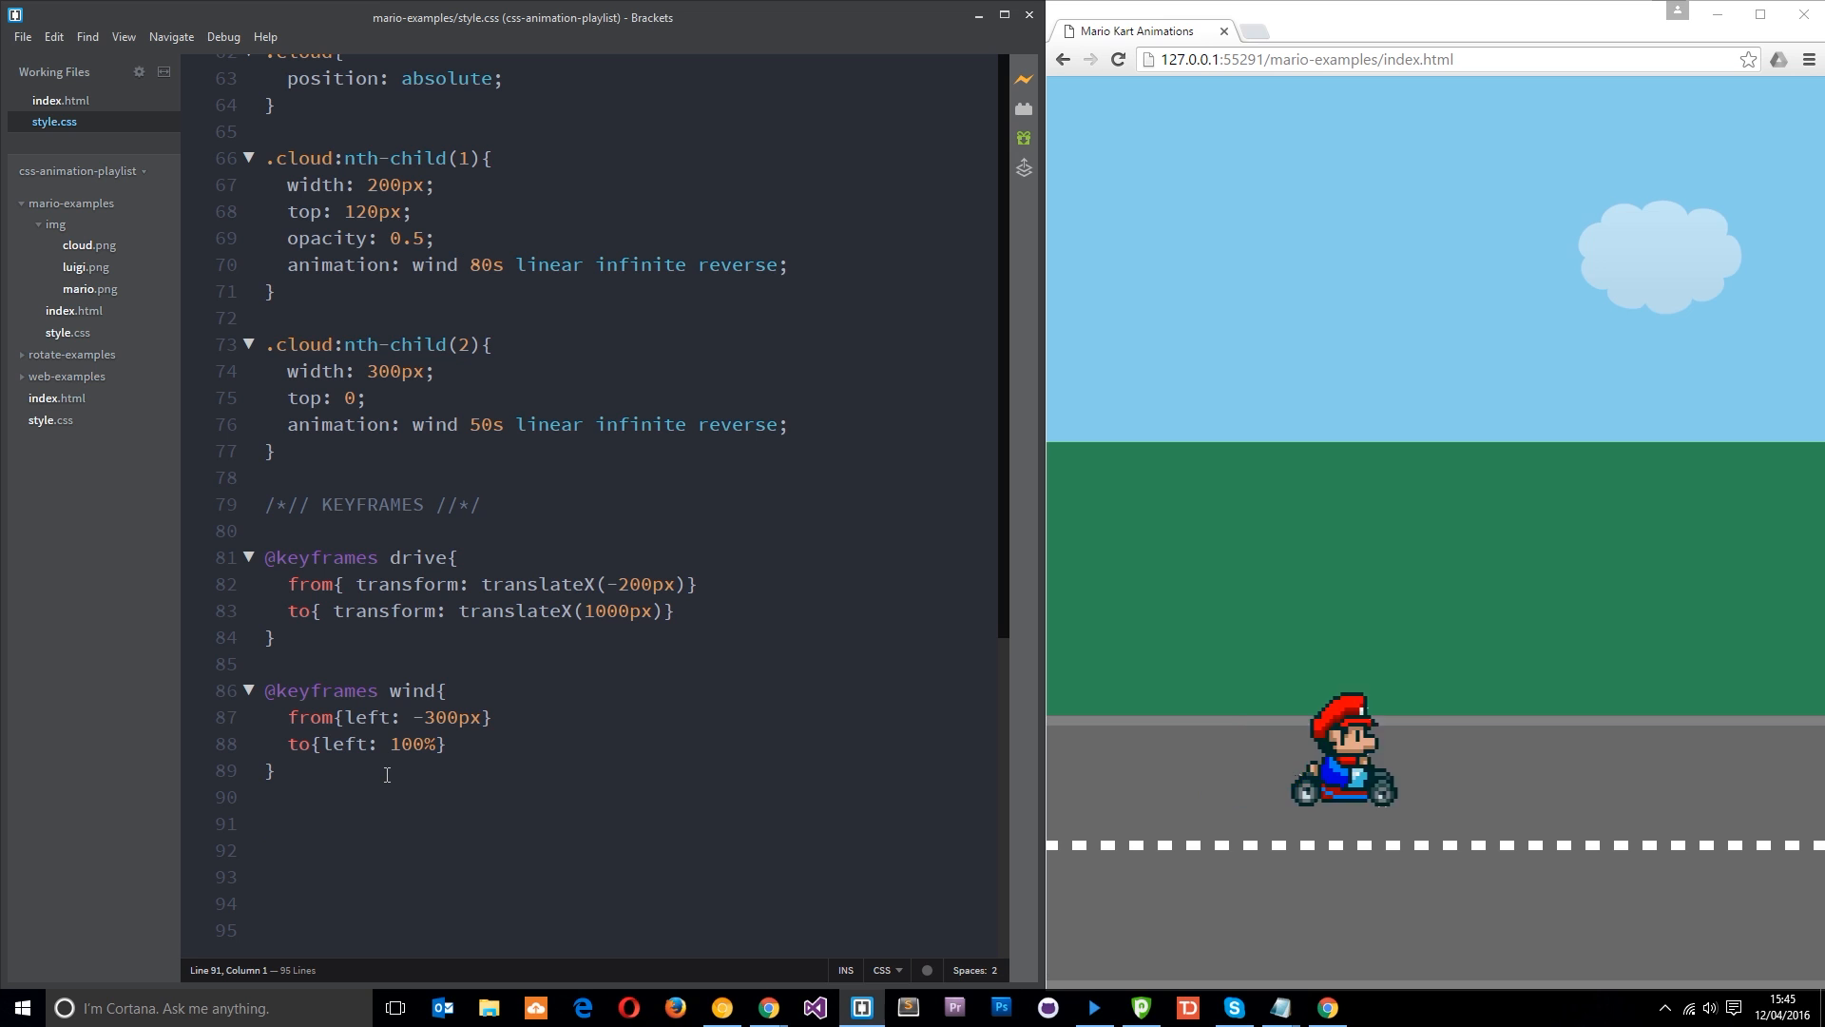
text(@keyfr)
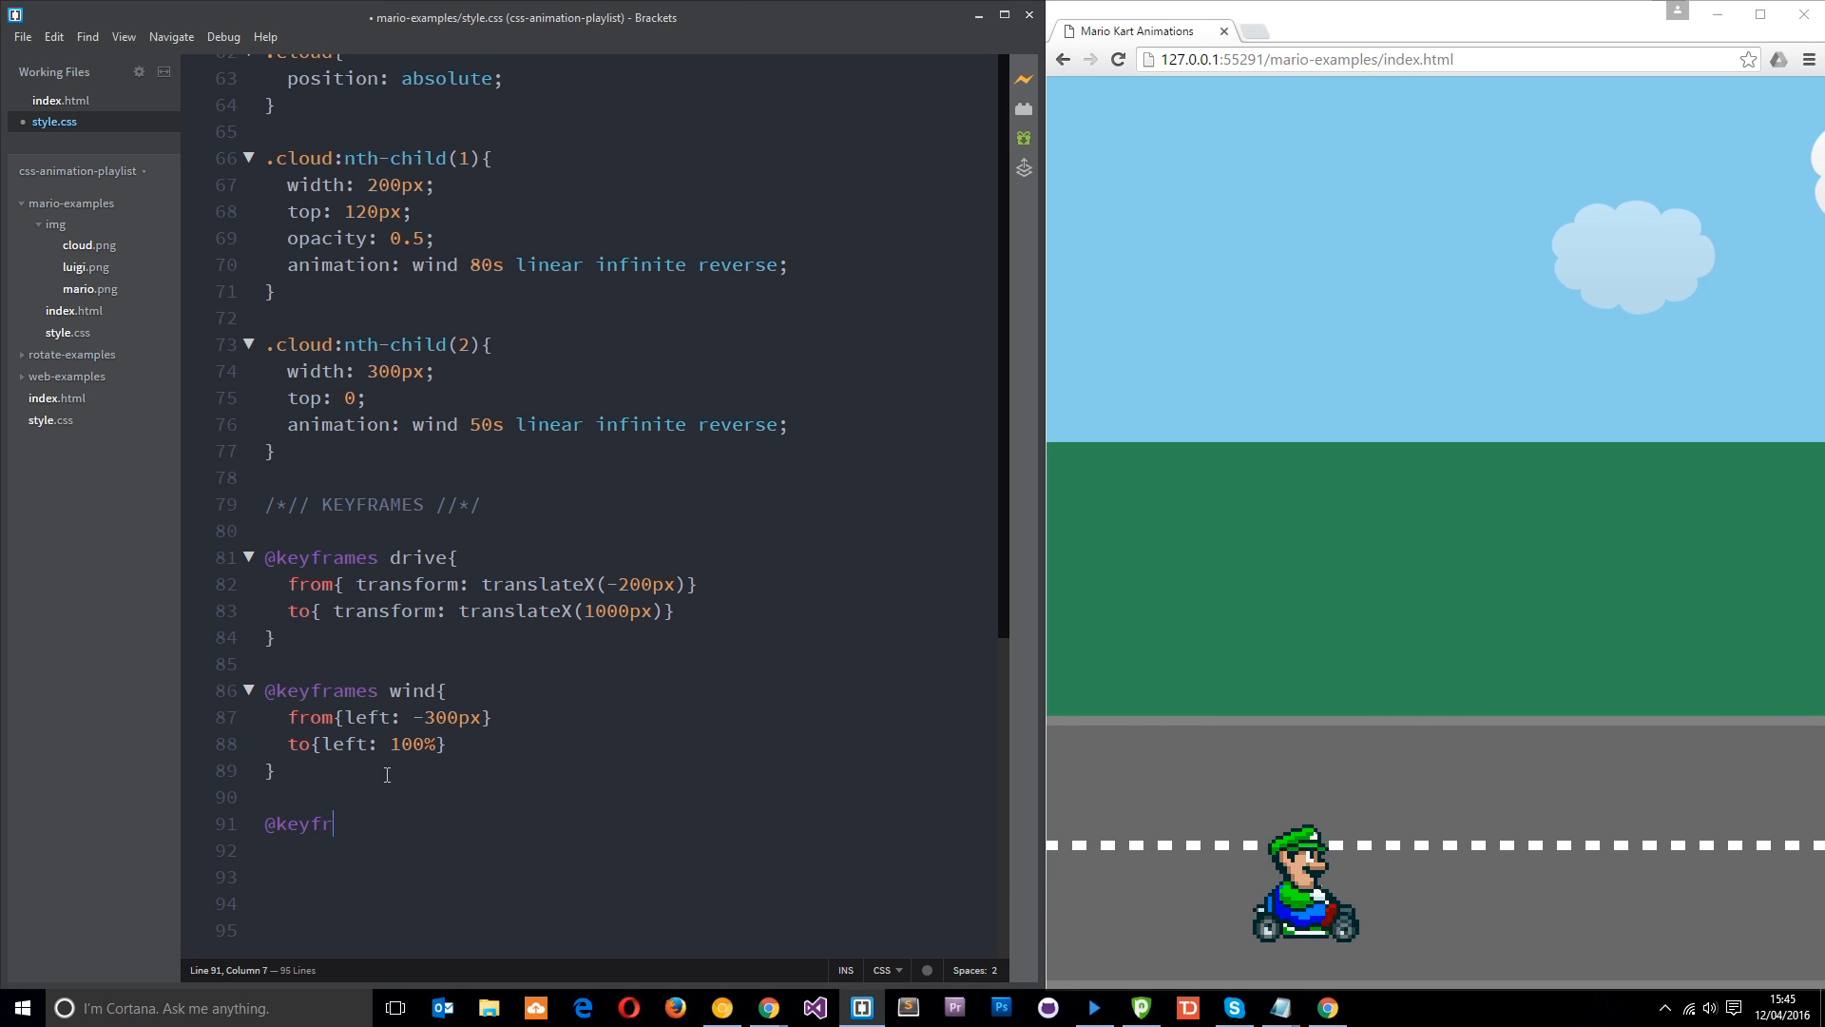
text(ames j)
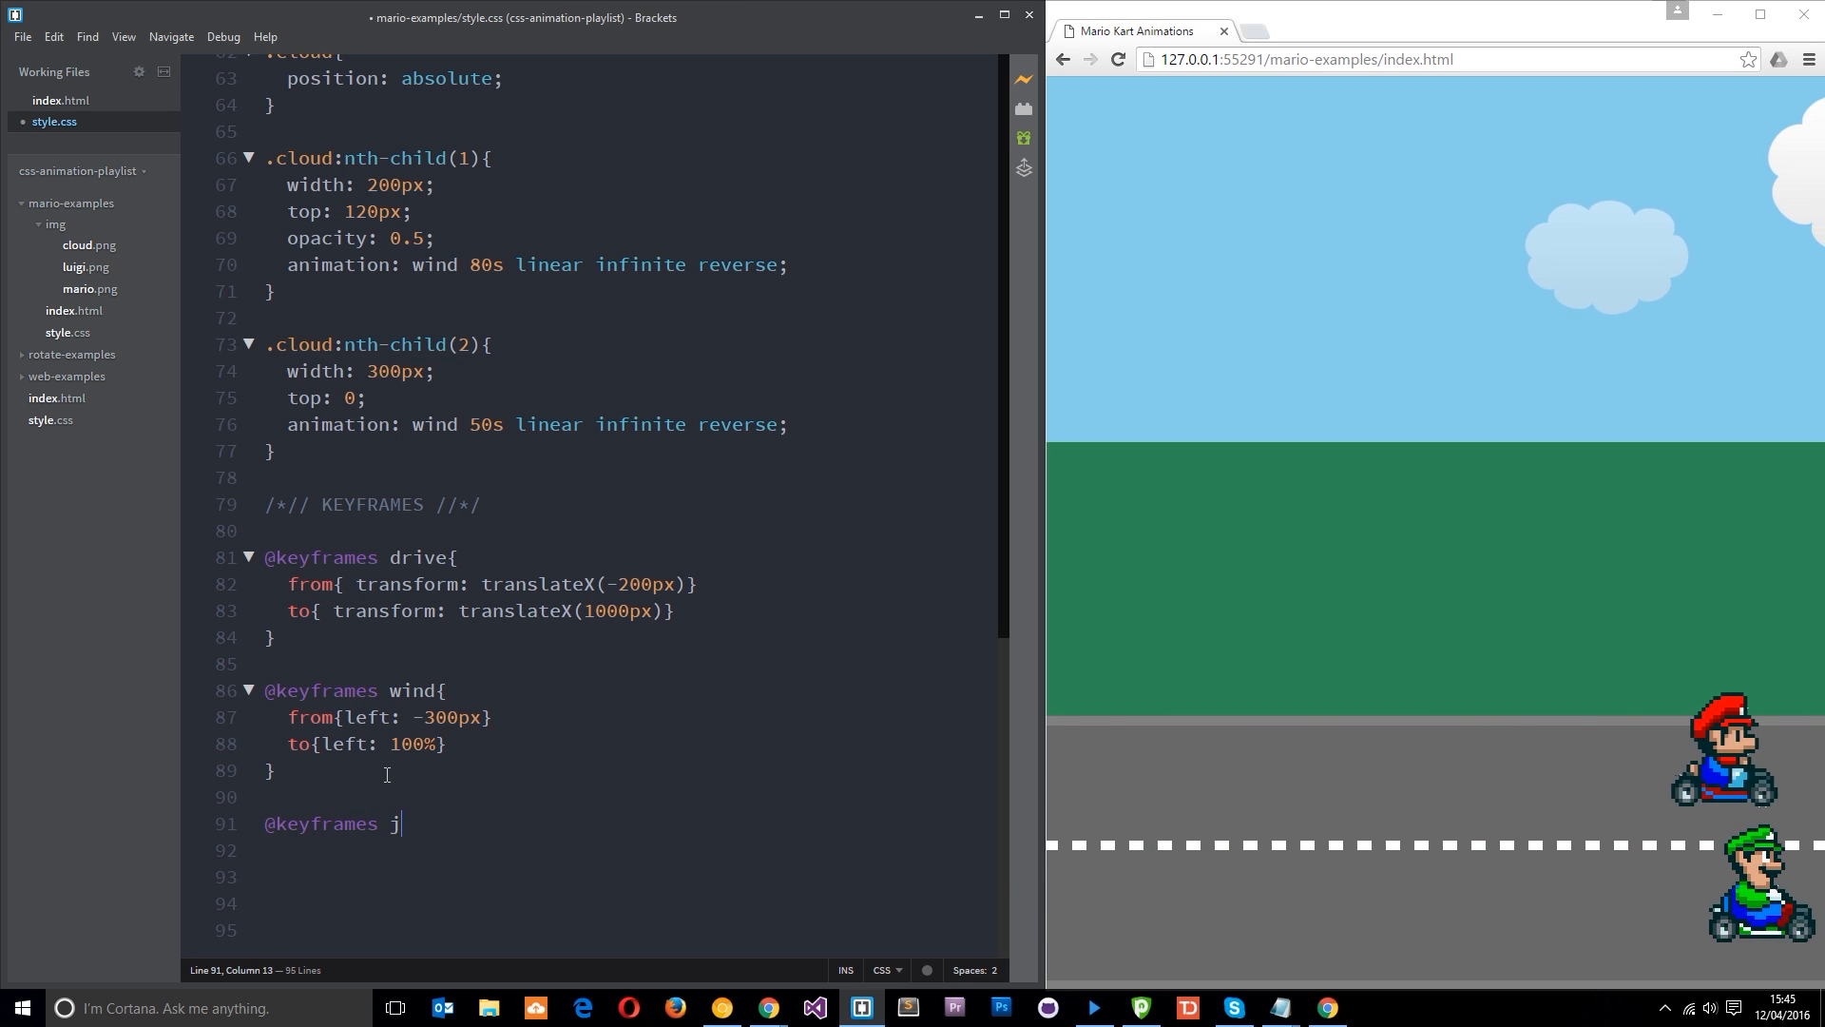
text(ump{})
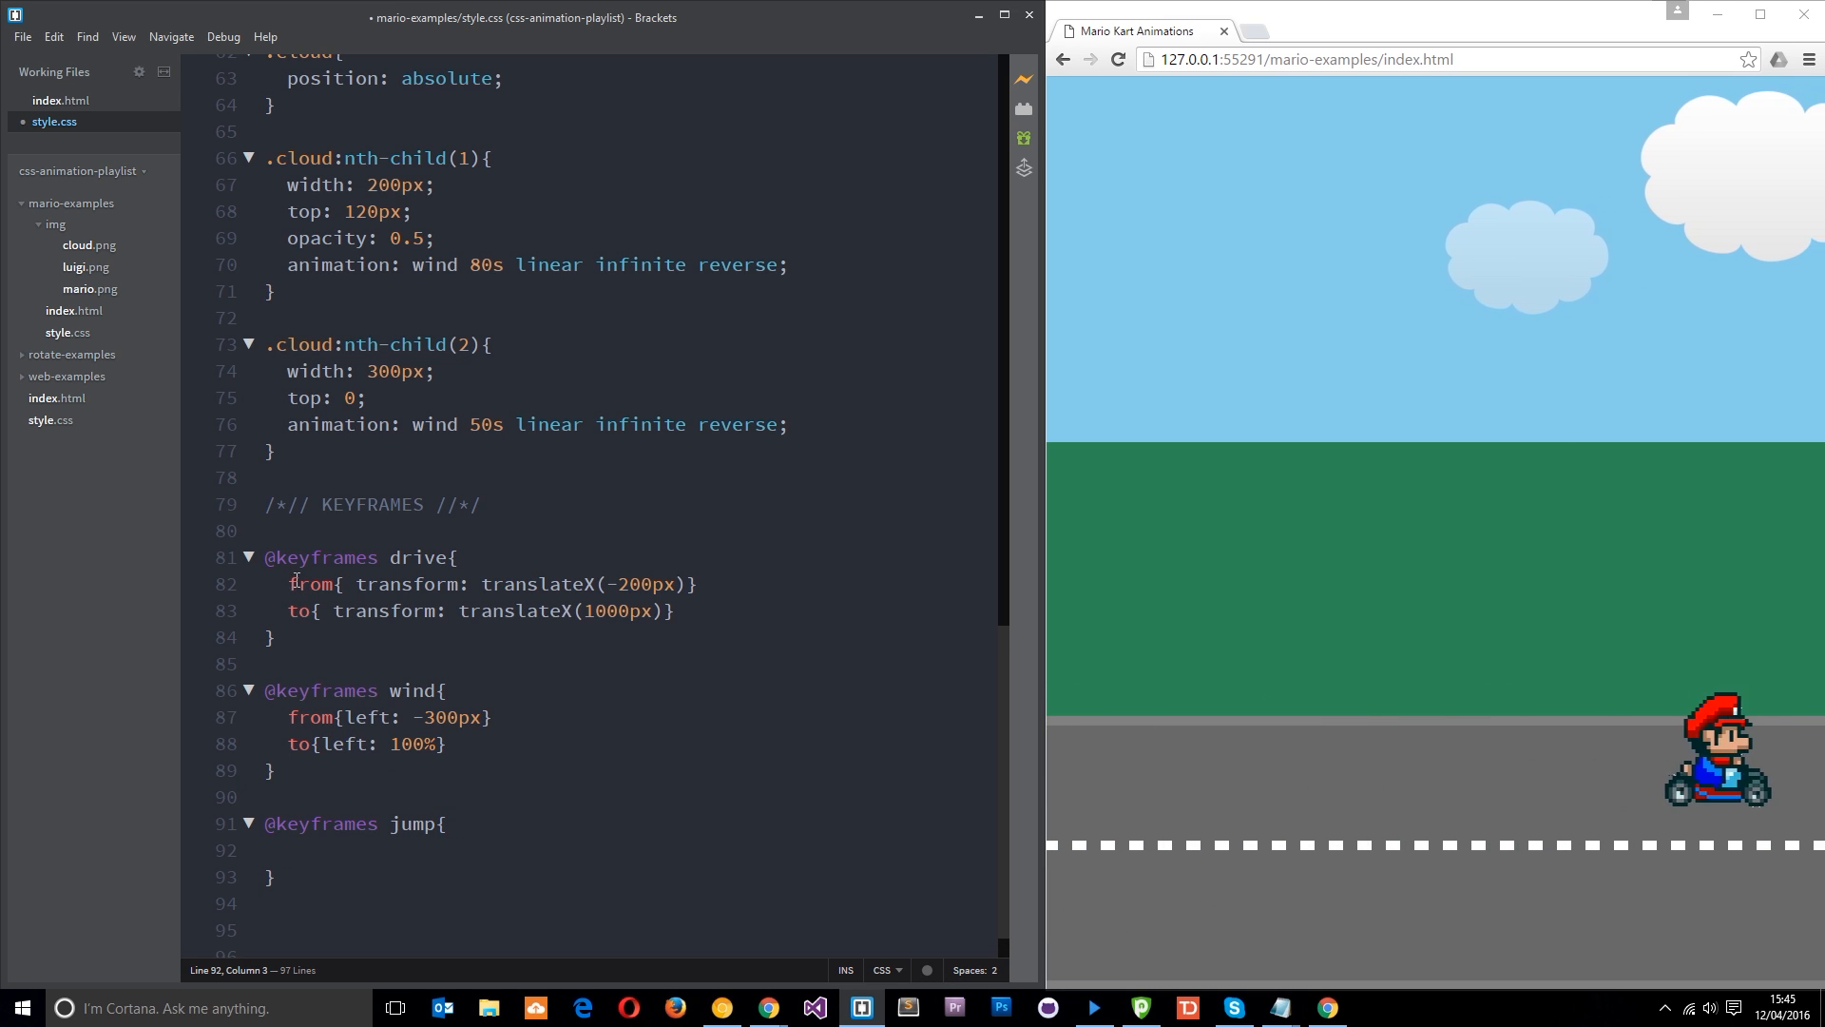
double_click(299, 610)
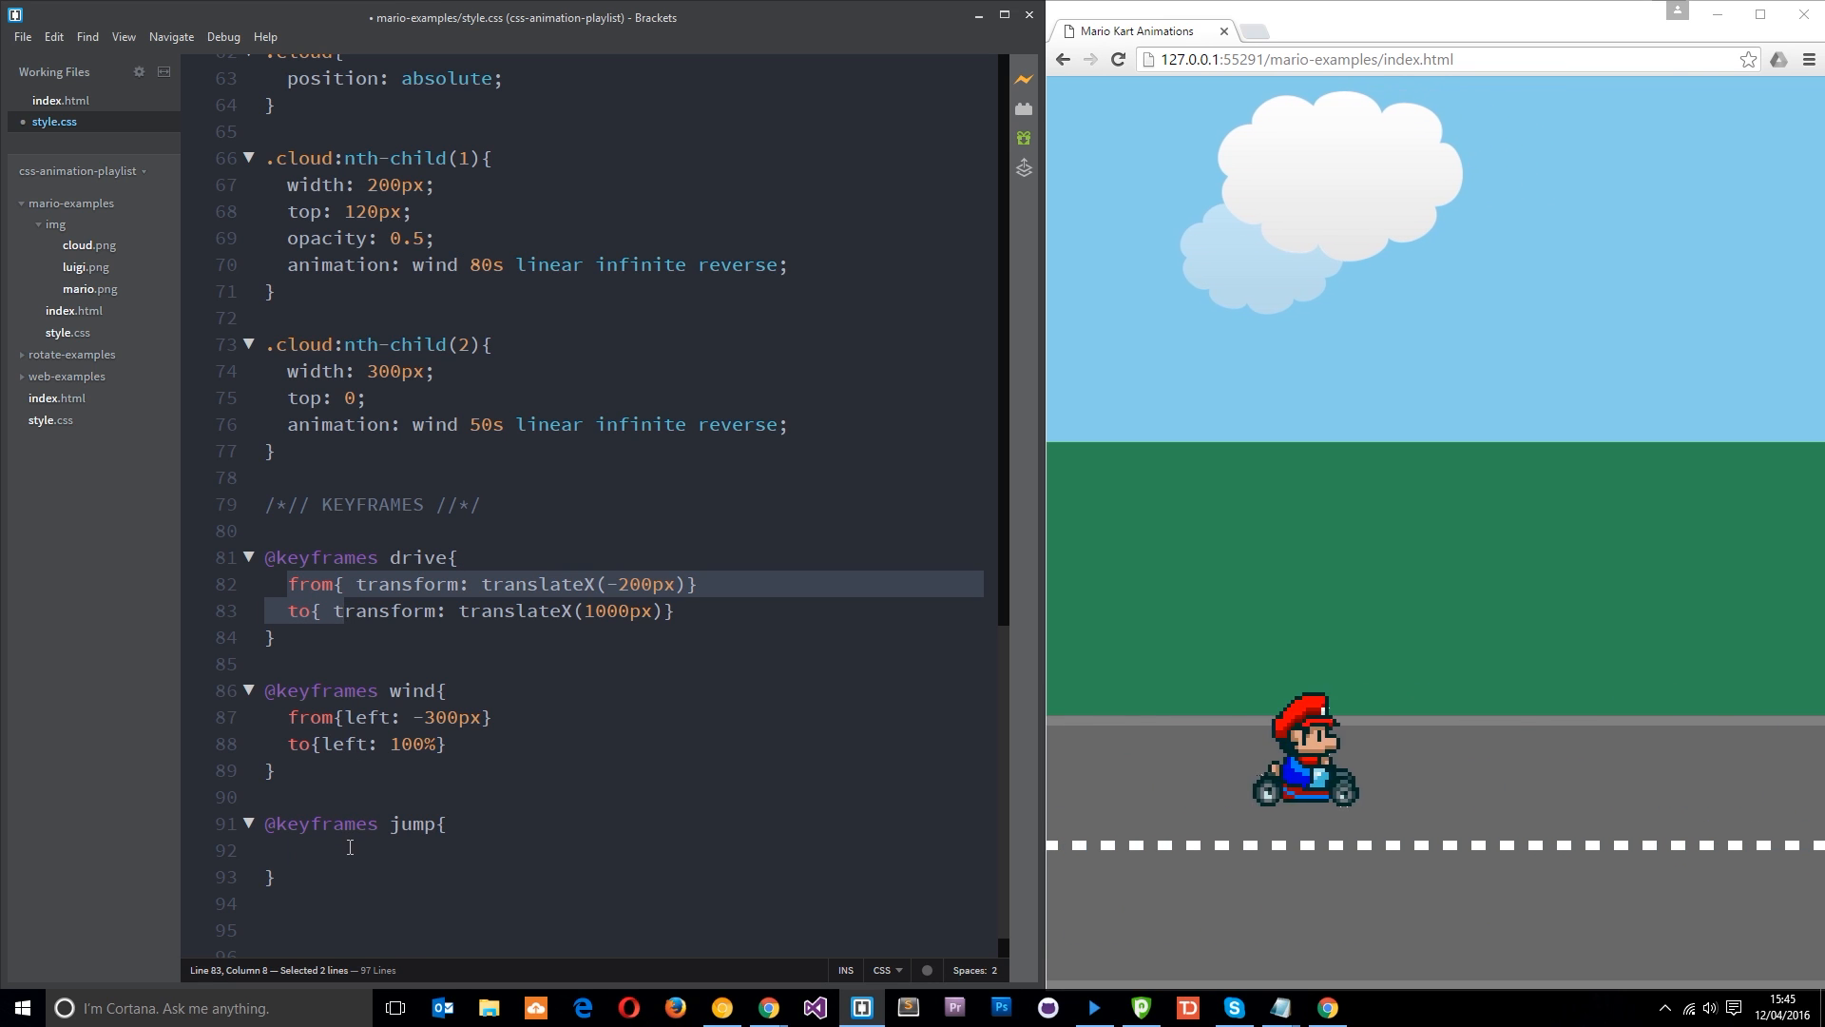
click(350, 848)
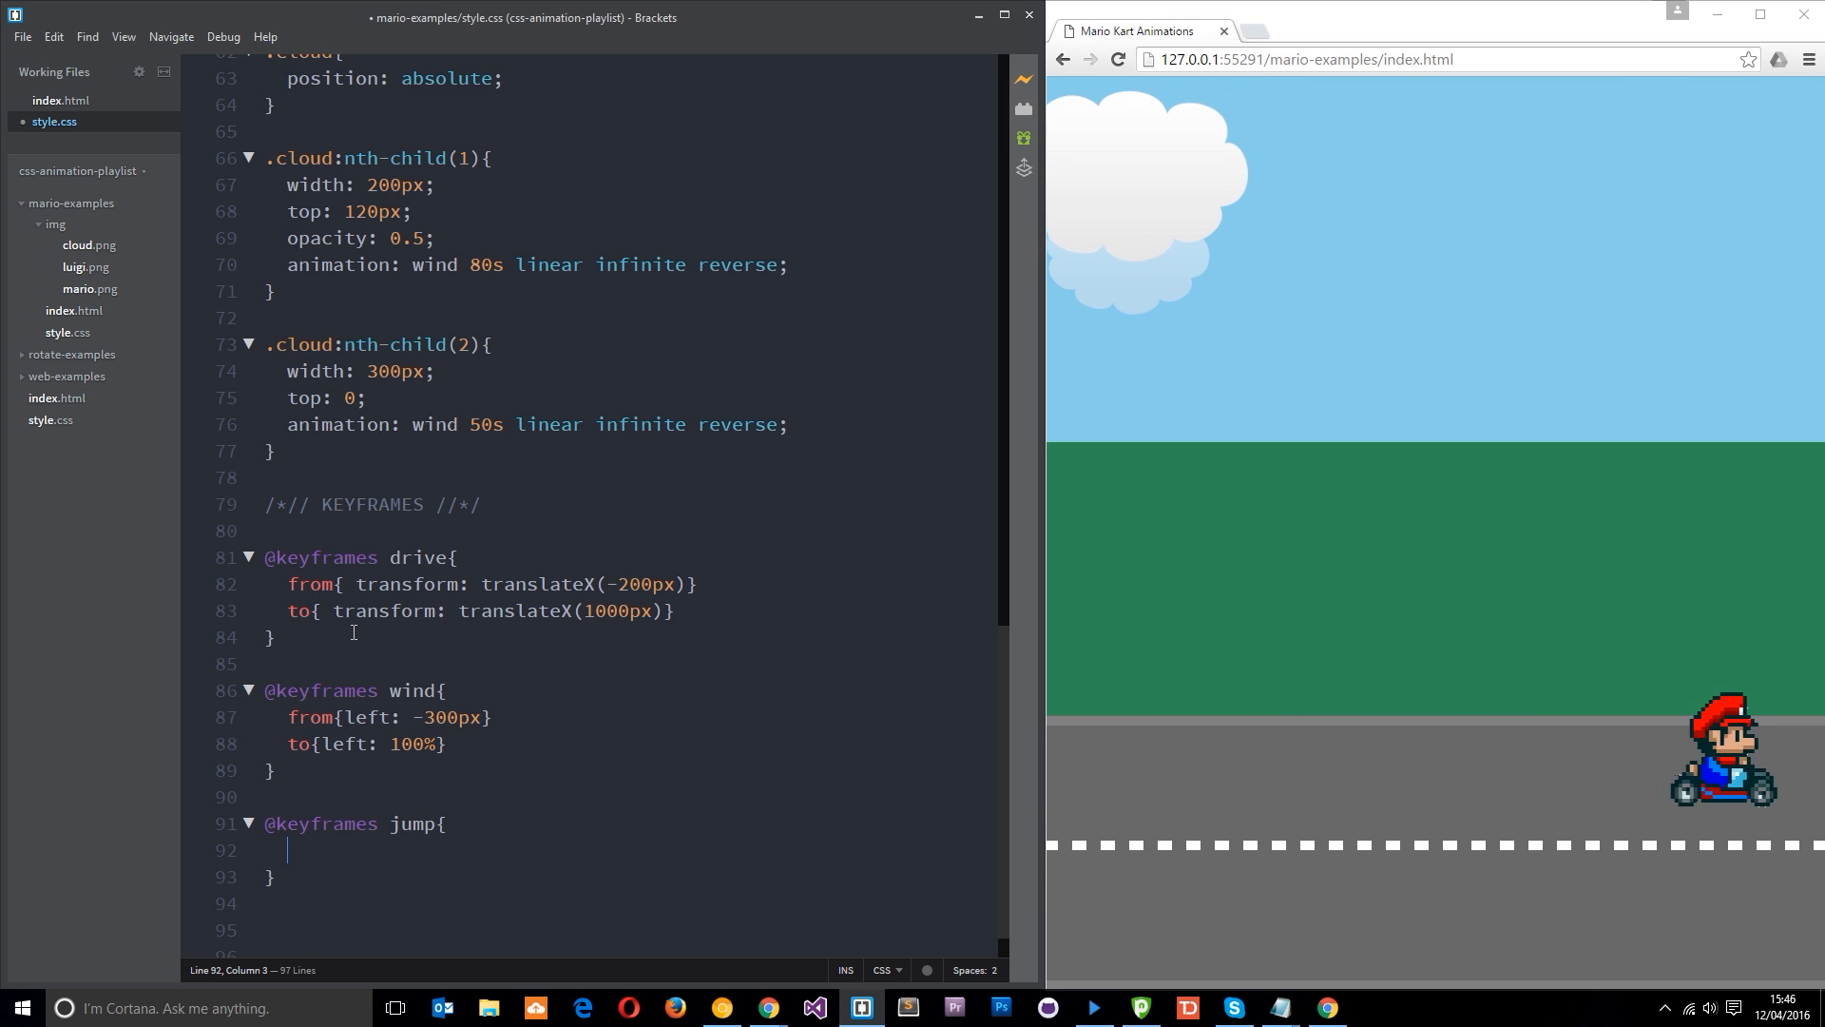
Add the 0% step with top: -40px, matching Mario's existing top value.
text(0)
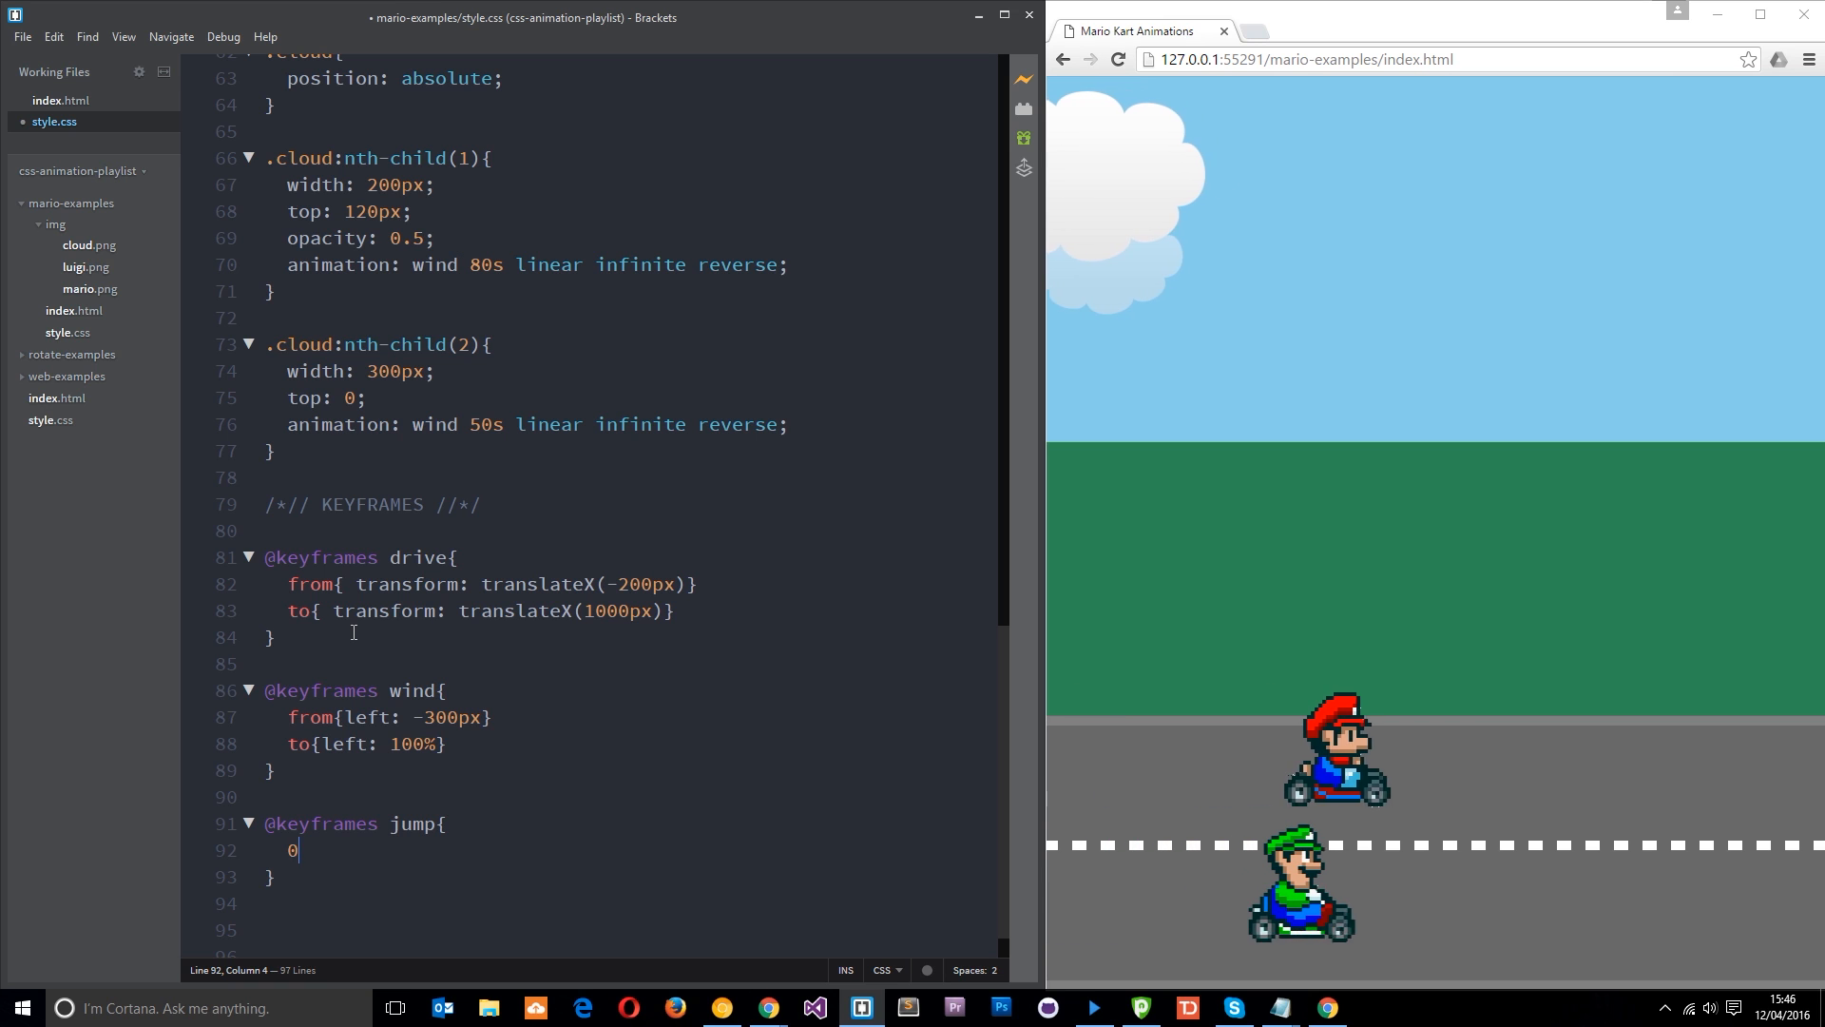
text(%{})
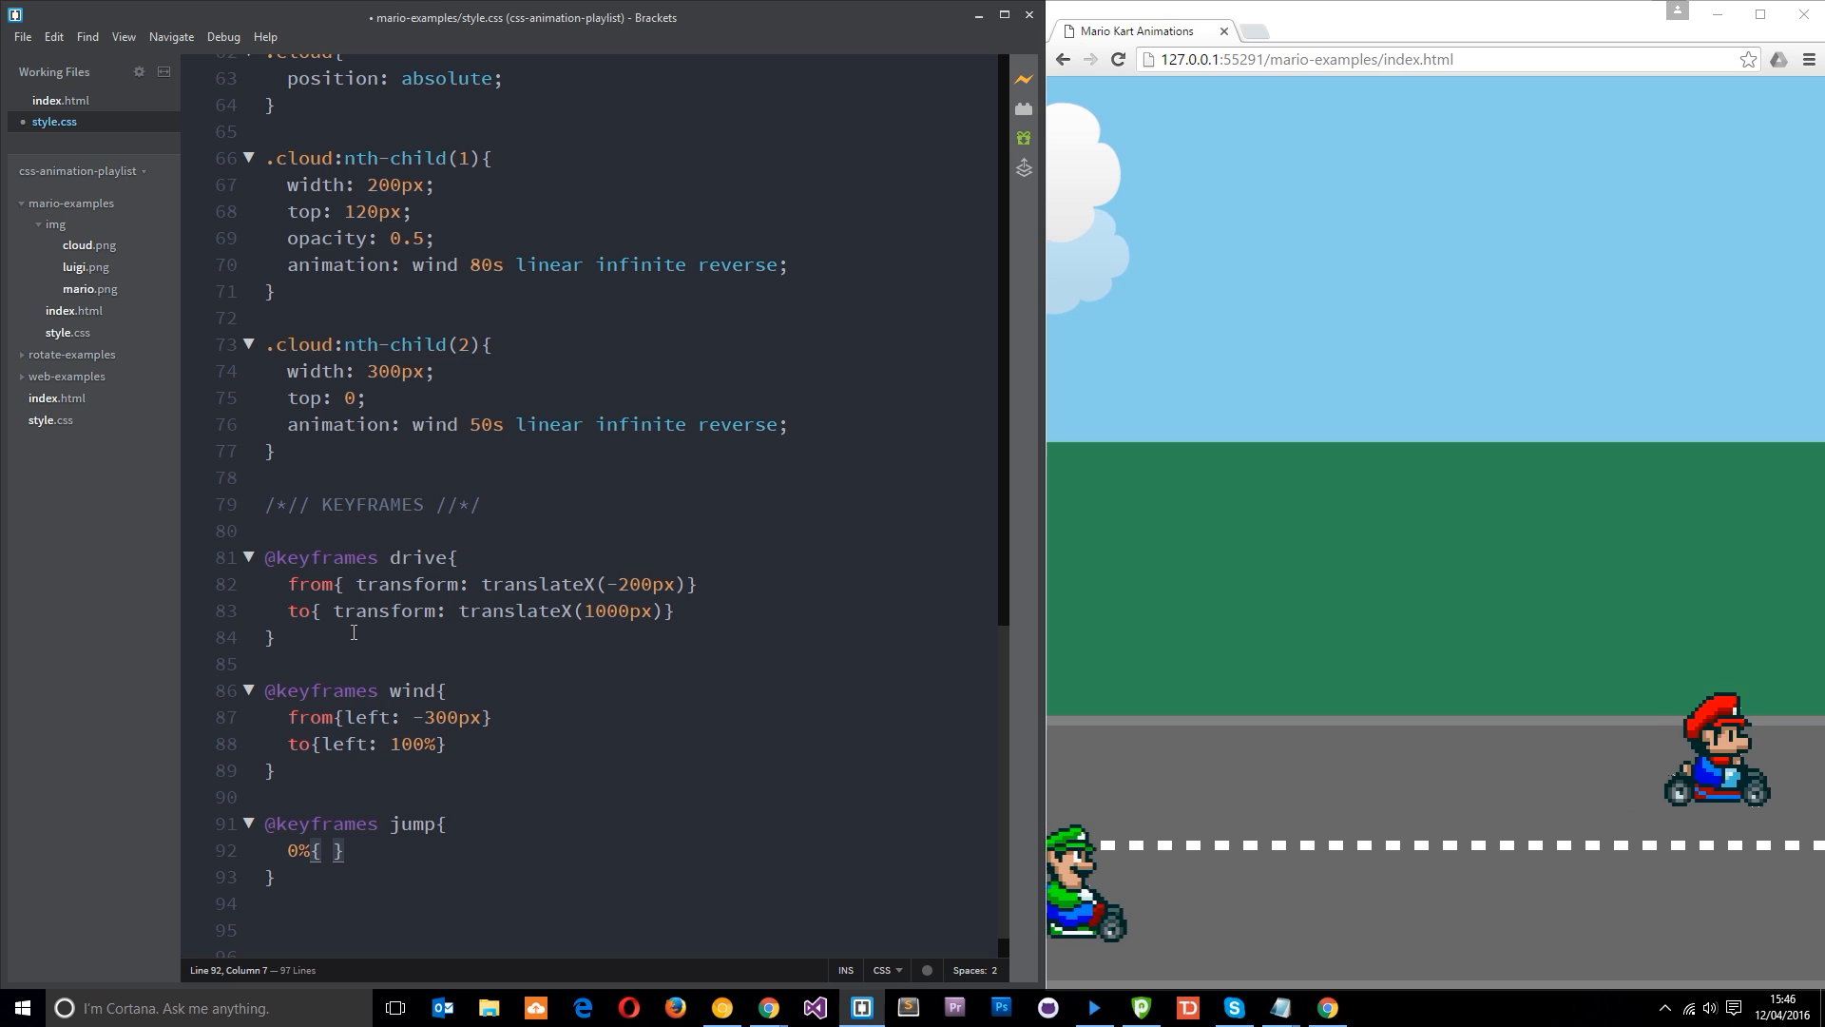
text(top:)
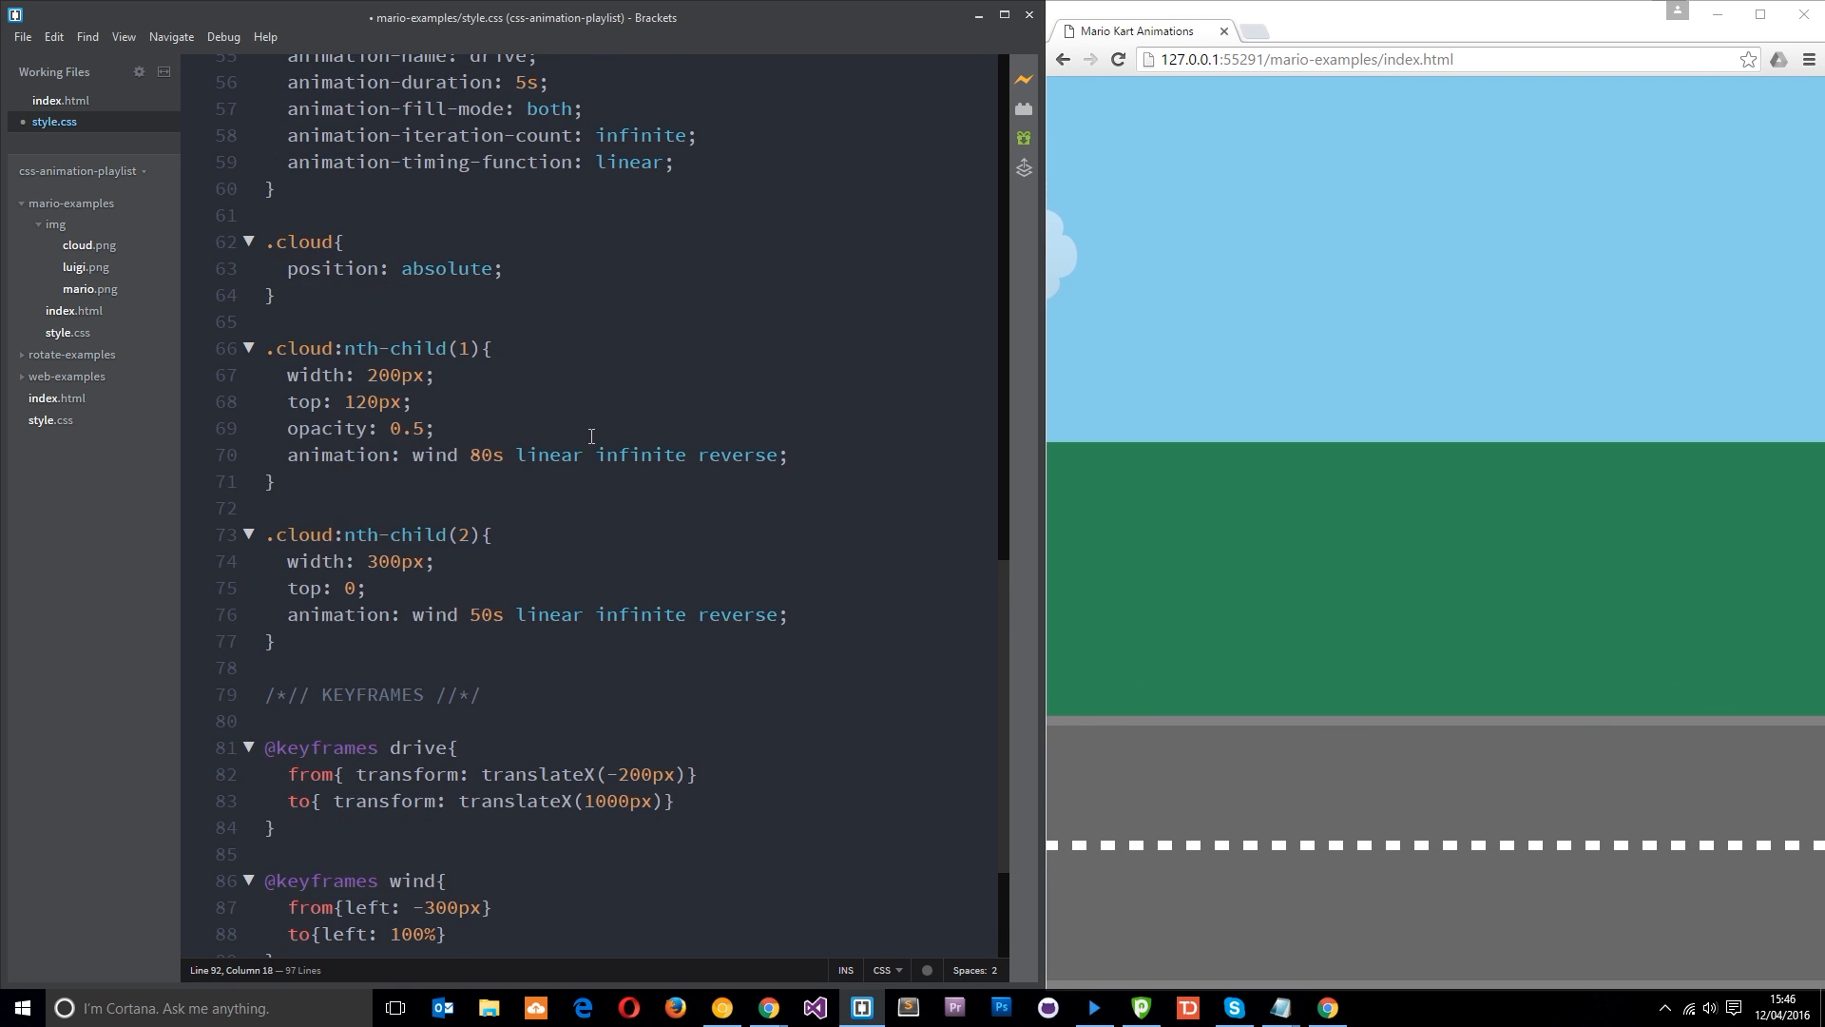
scroll(up, 3)
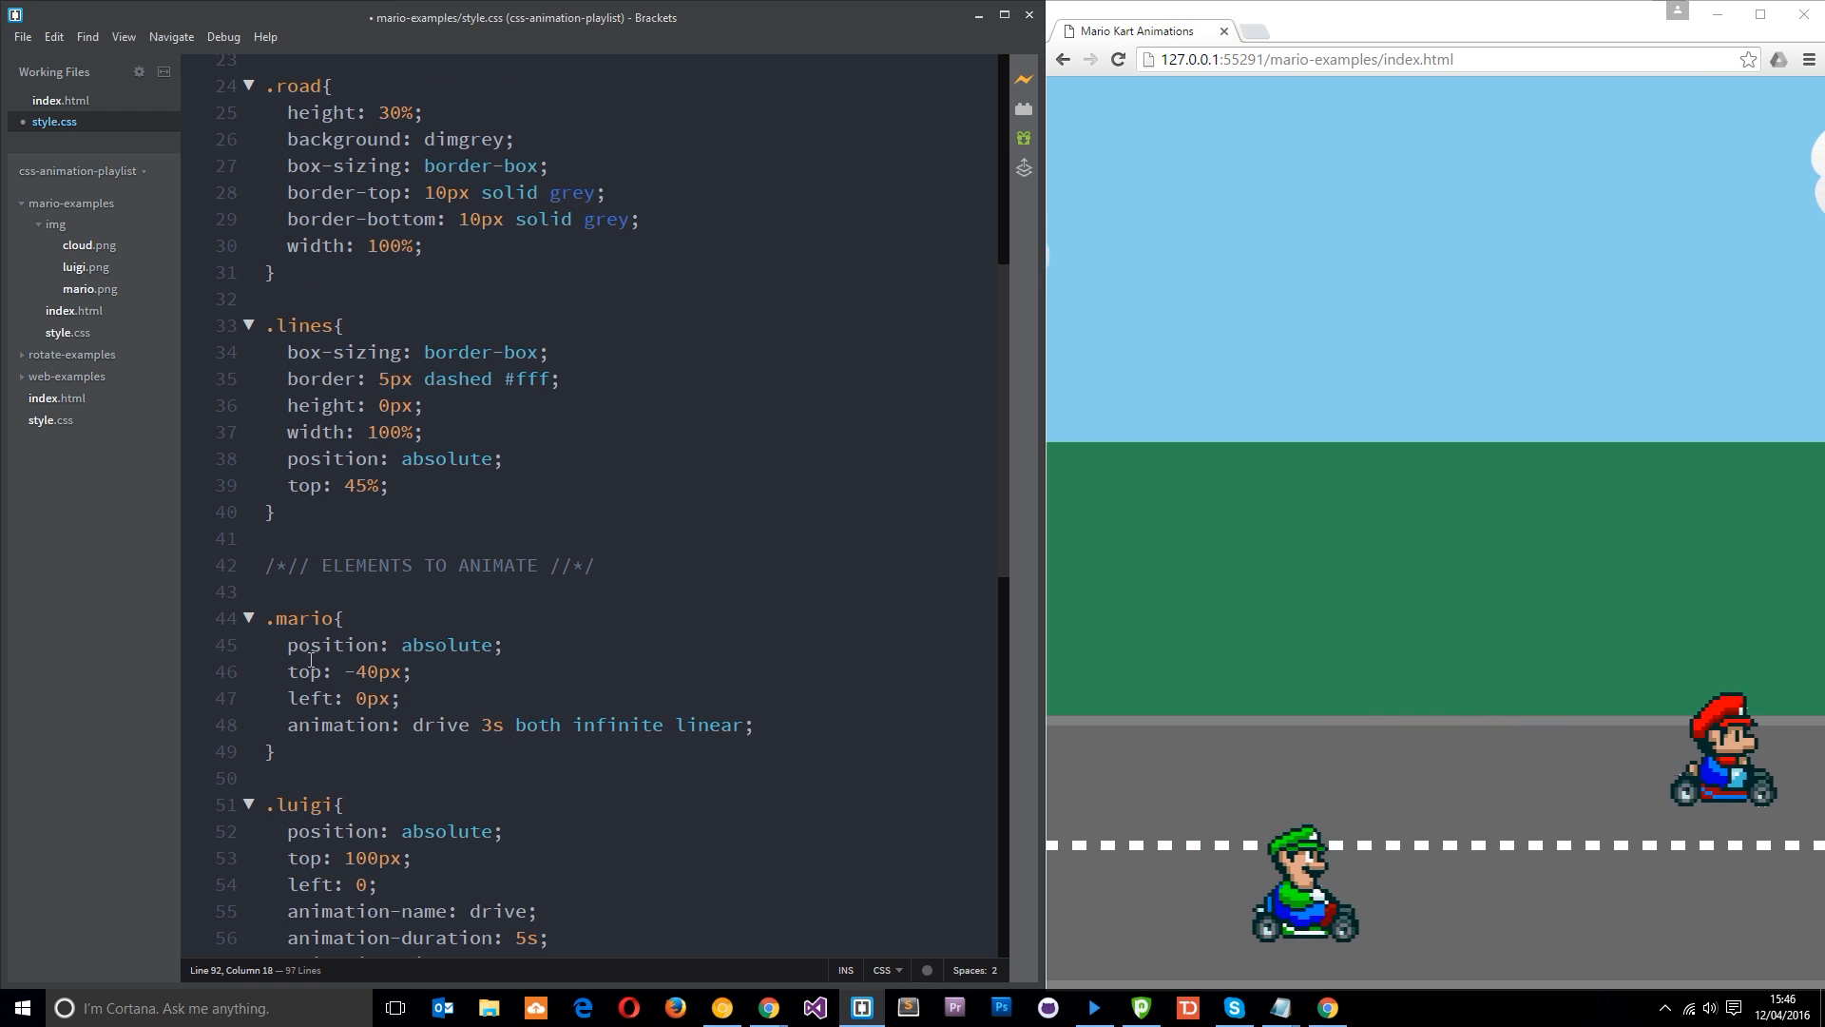
double_click(348, 671)
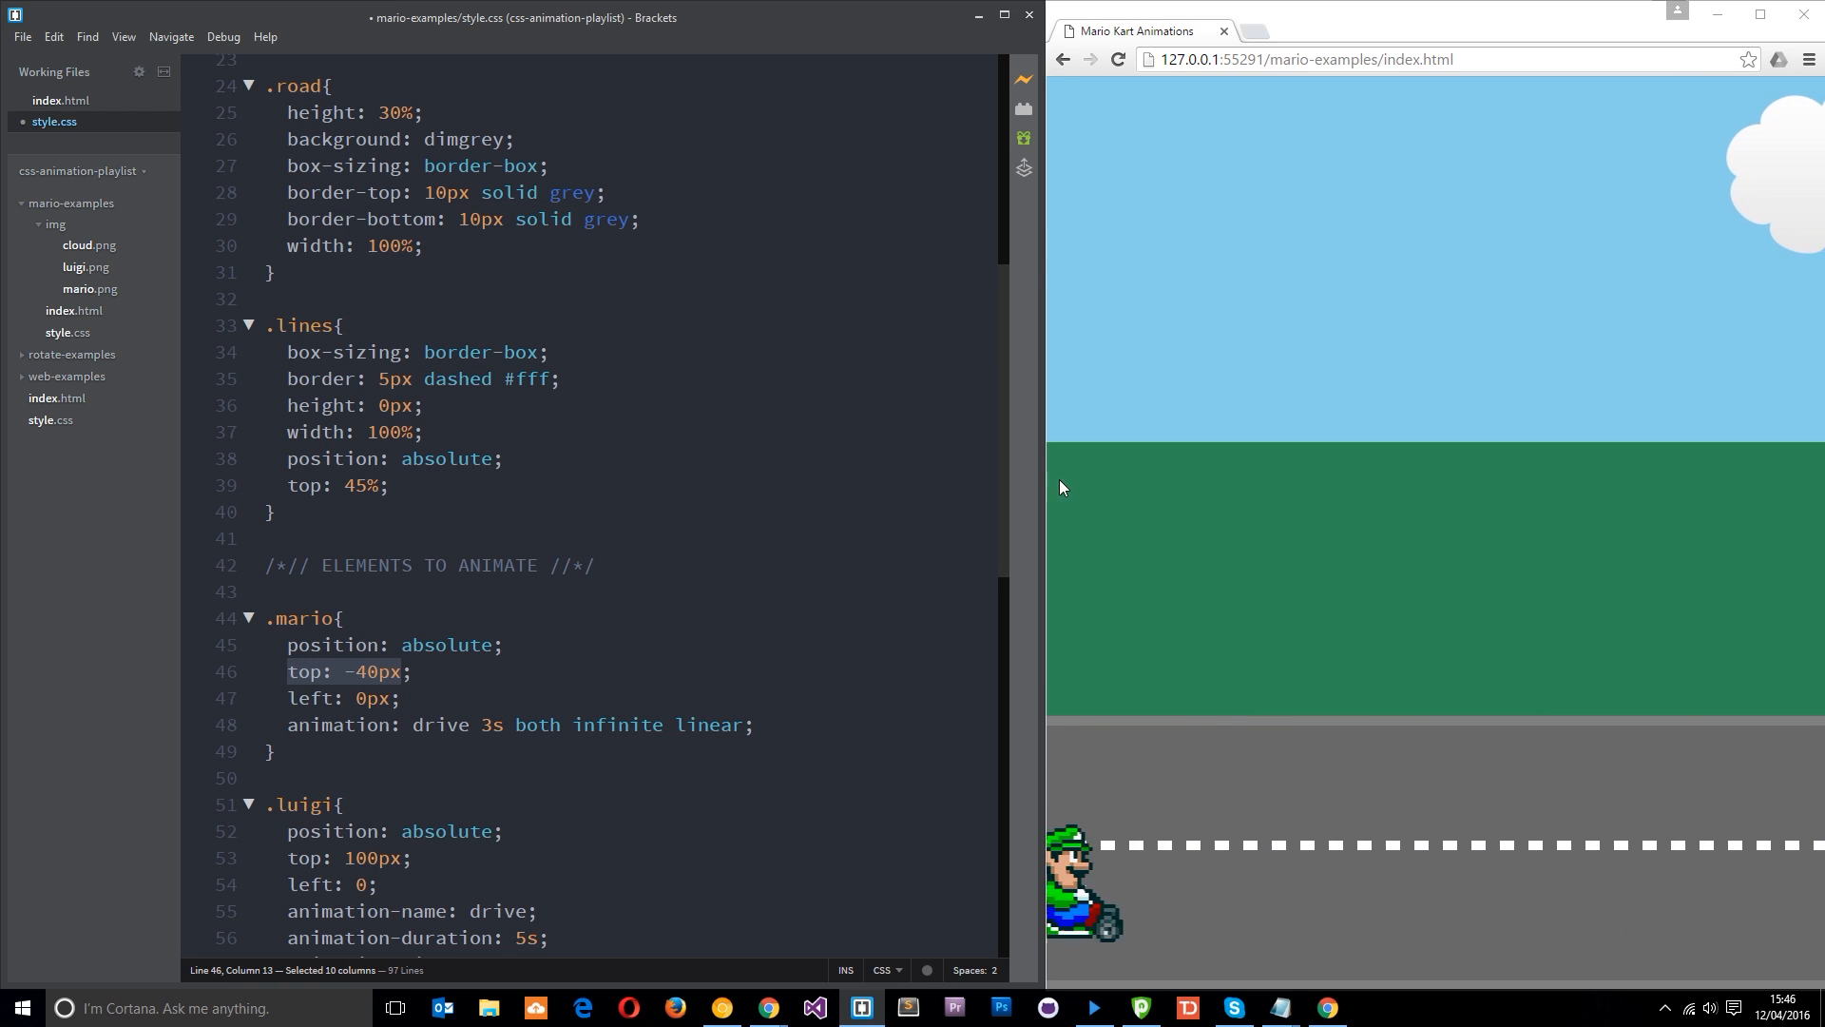
scroll(down, 3)
text(0%{ top: -40px )
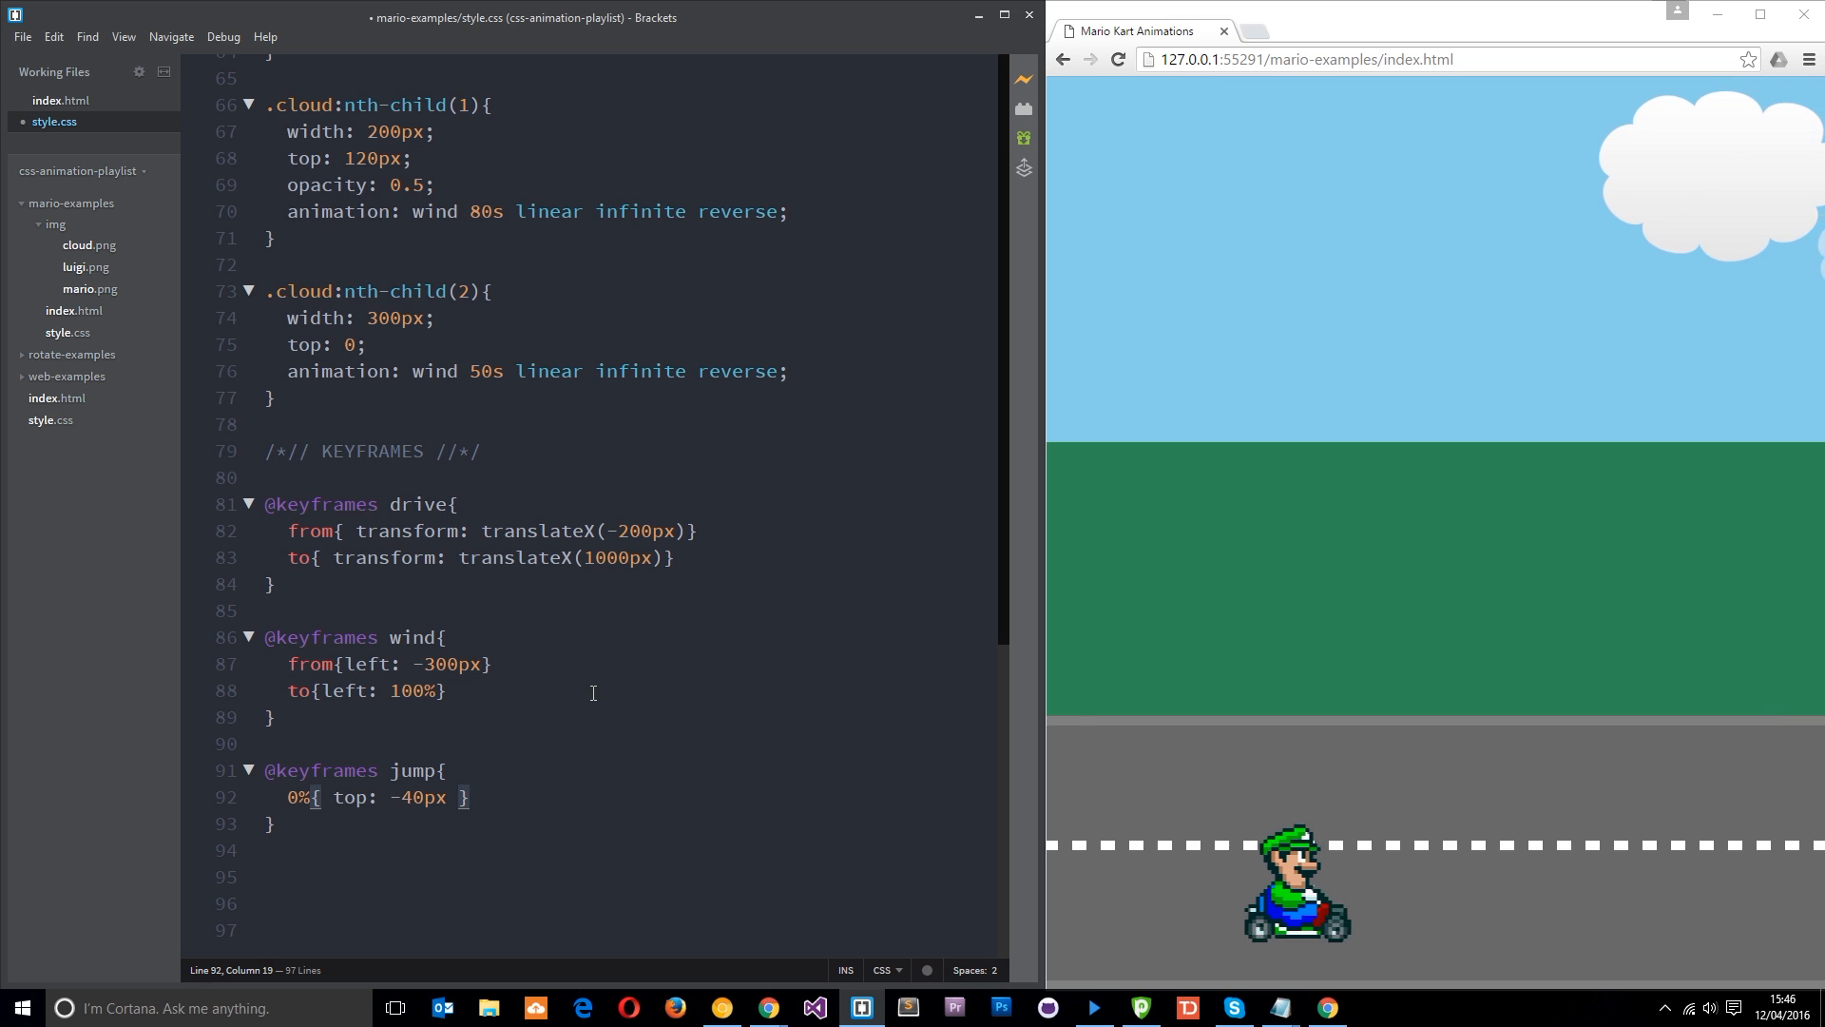
Add the 50% step with top: -100px and the 100% step with top: -40px.
text(50%)
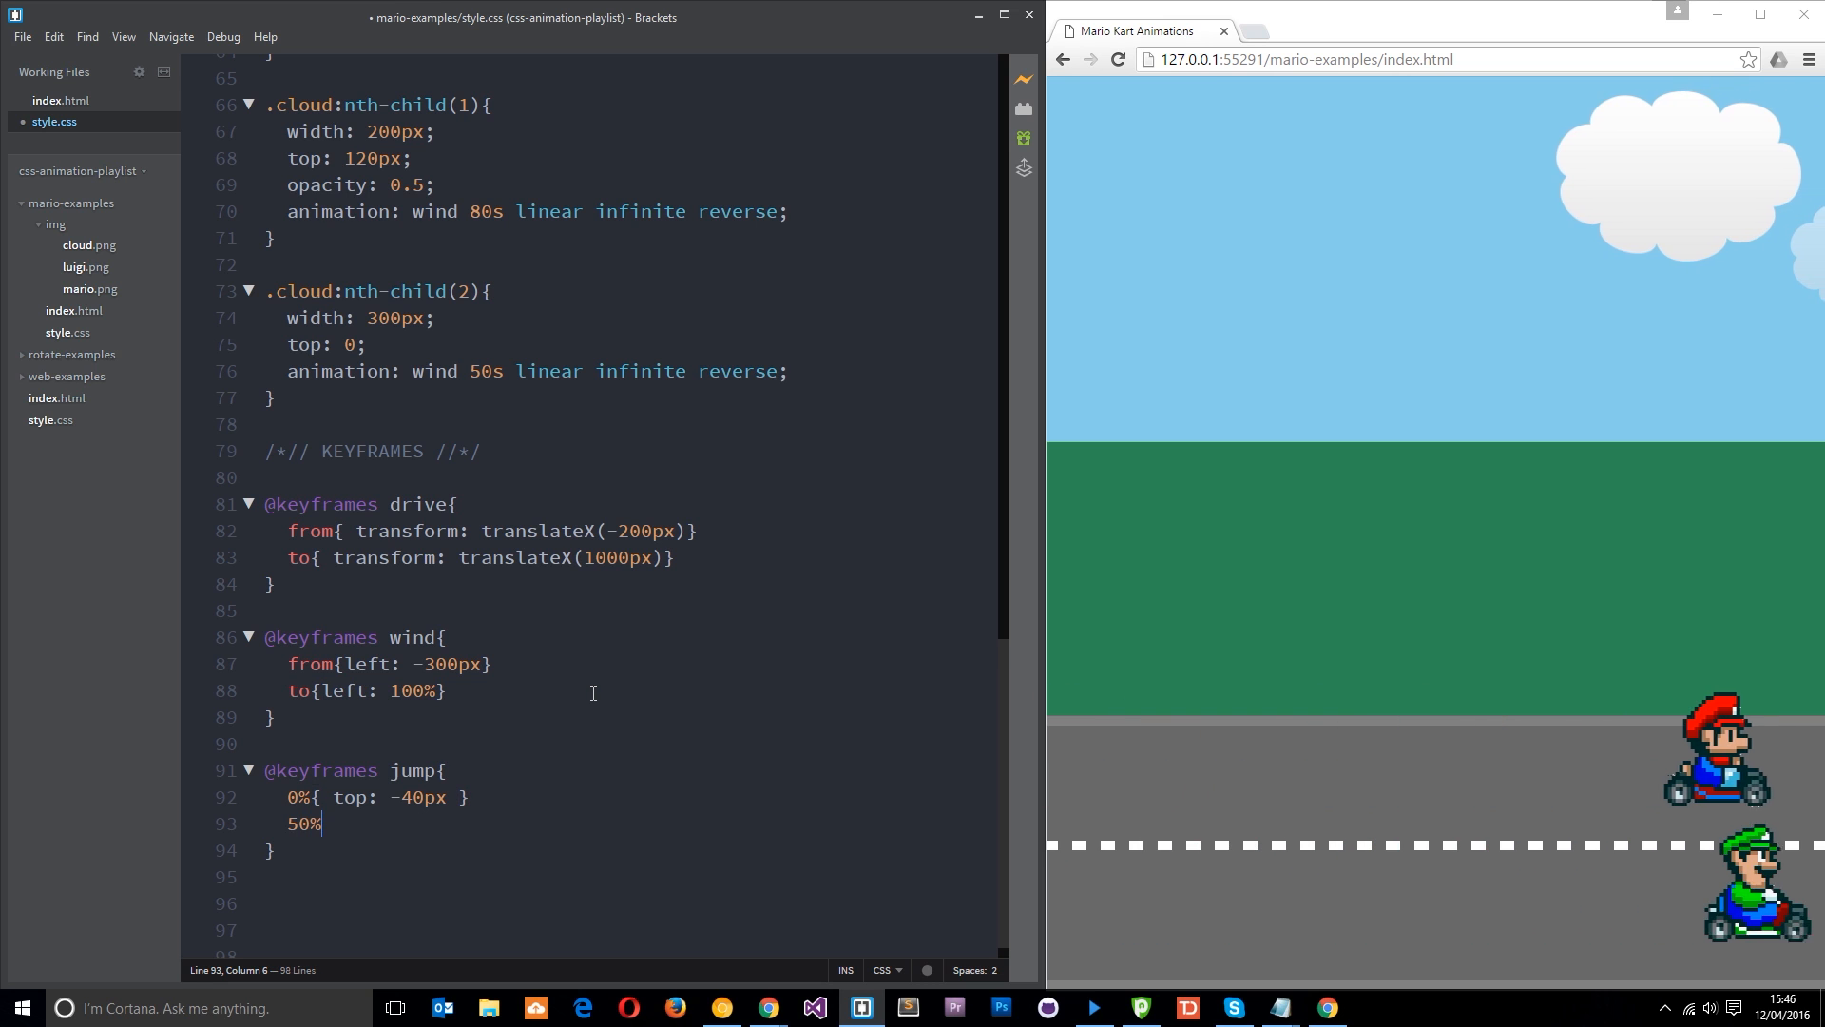
text({})
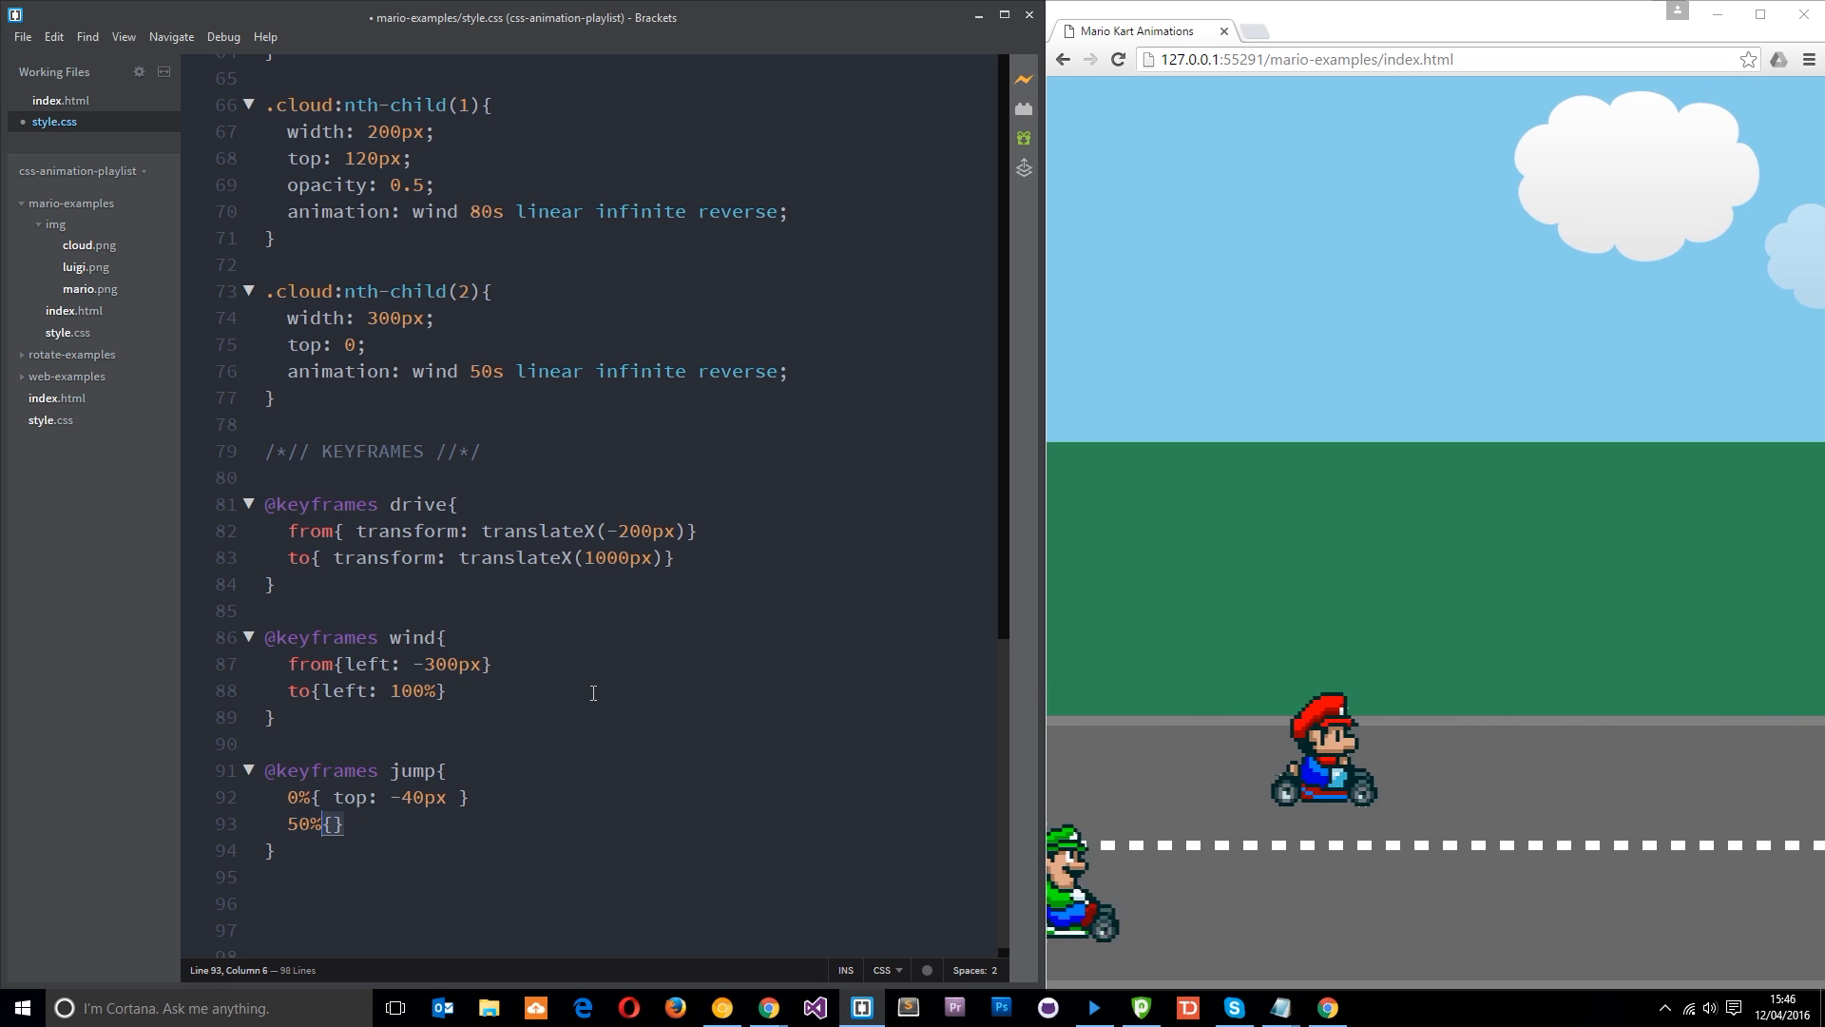
text(top: -100px)
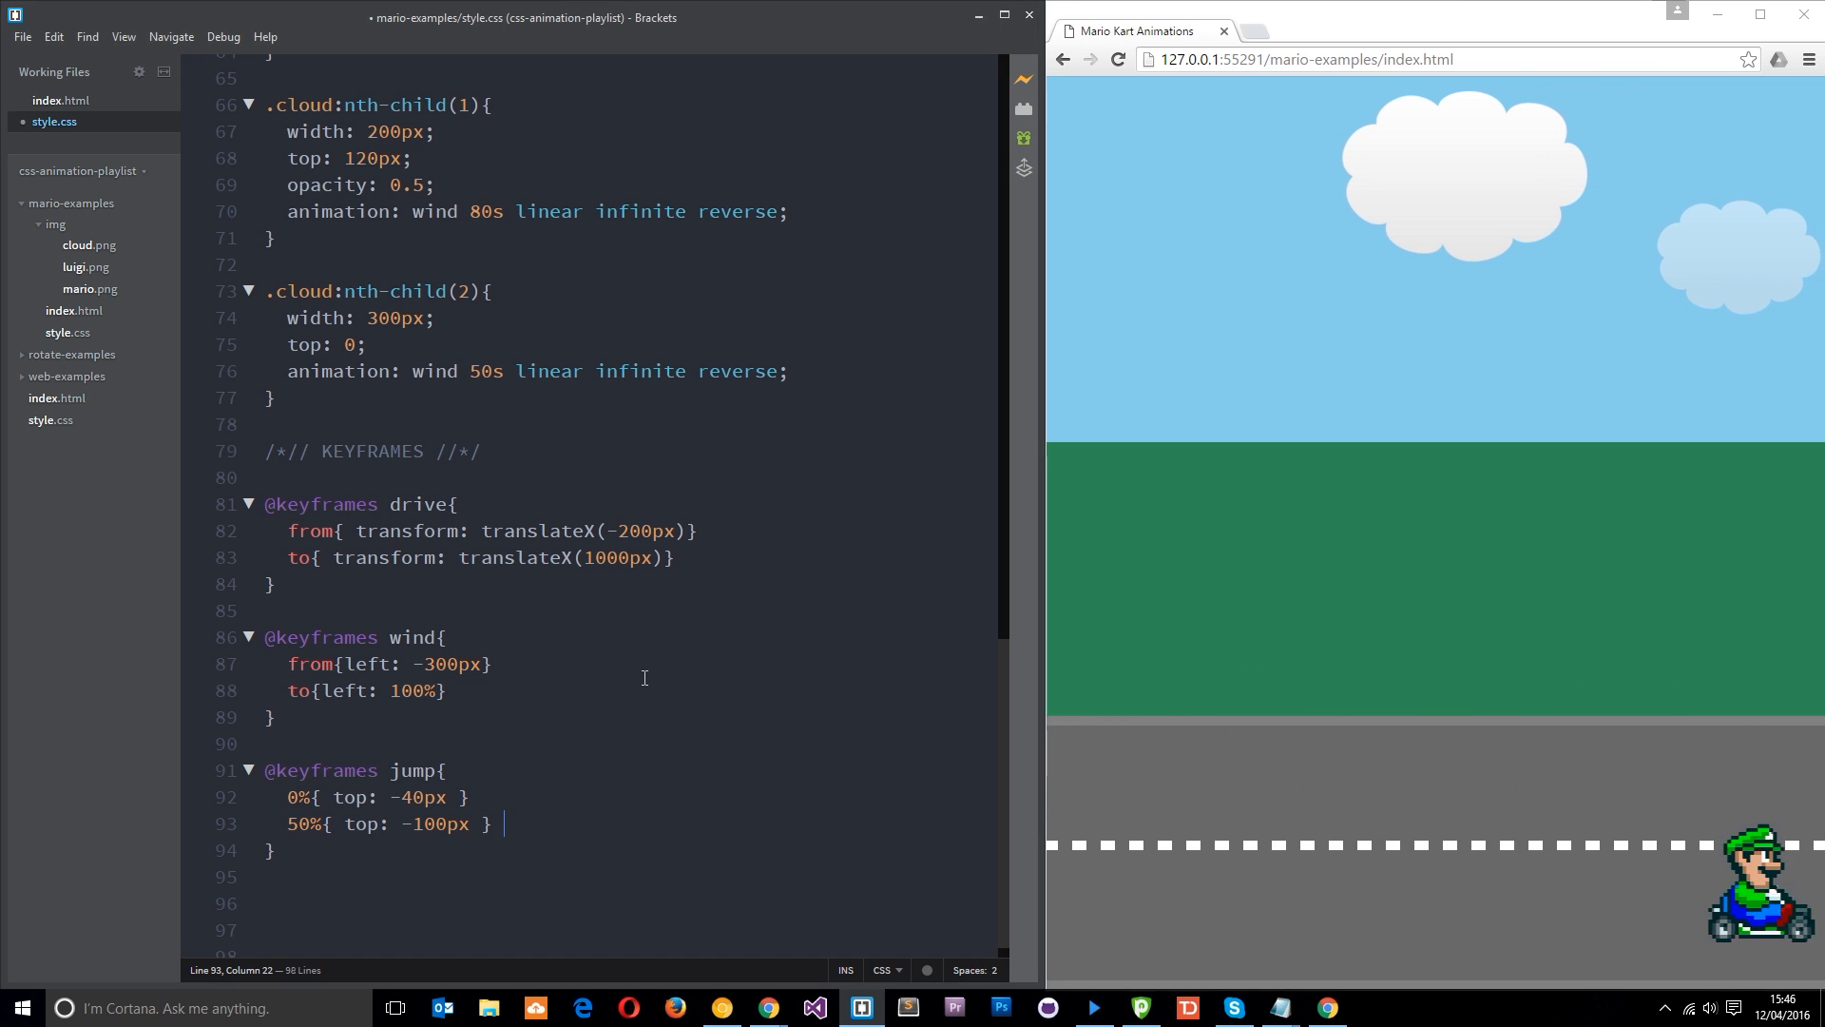
text(100%{)
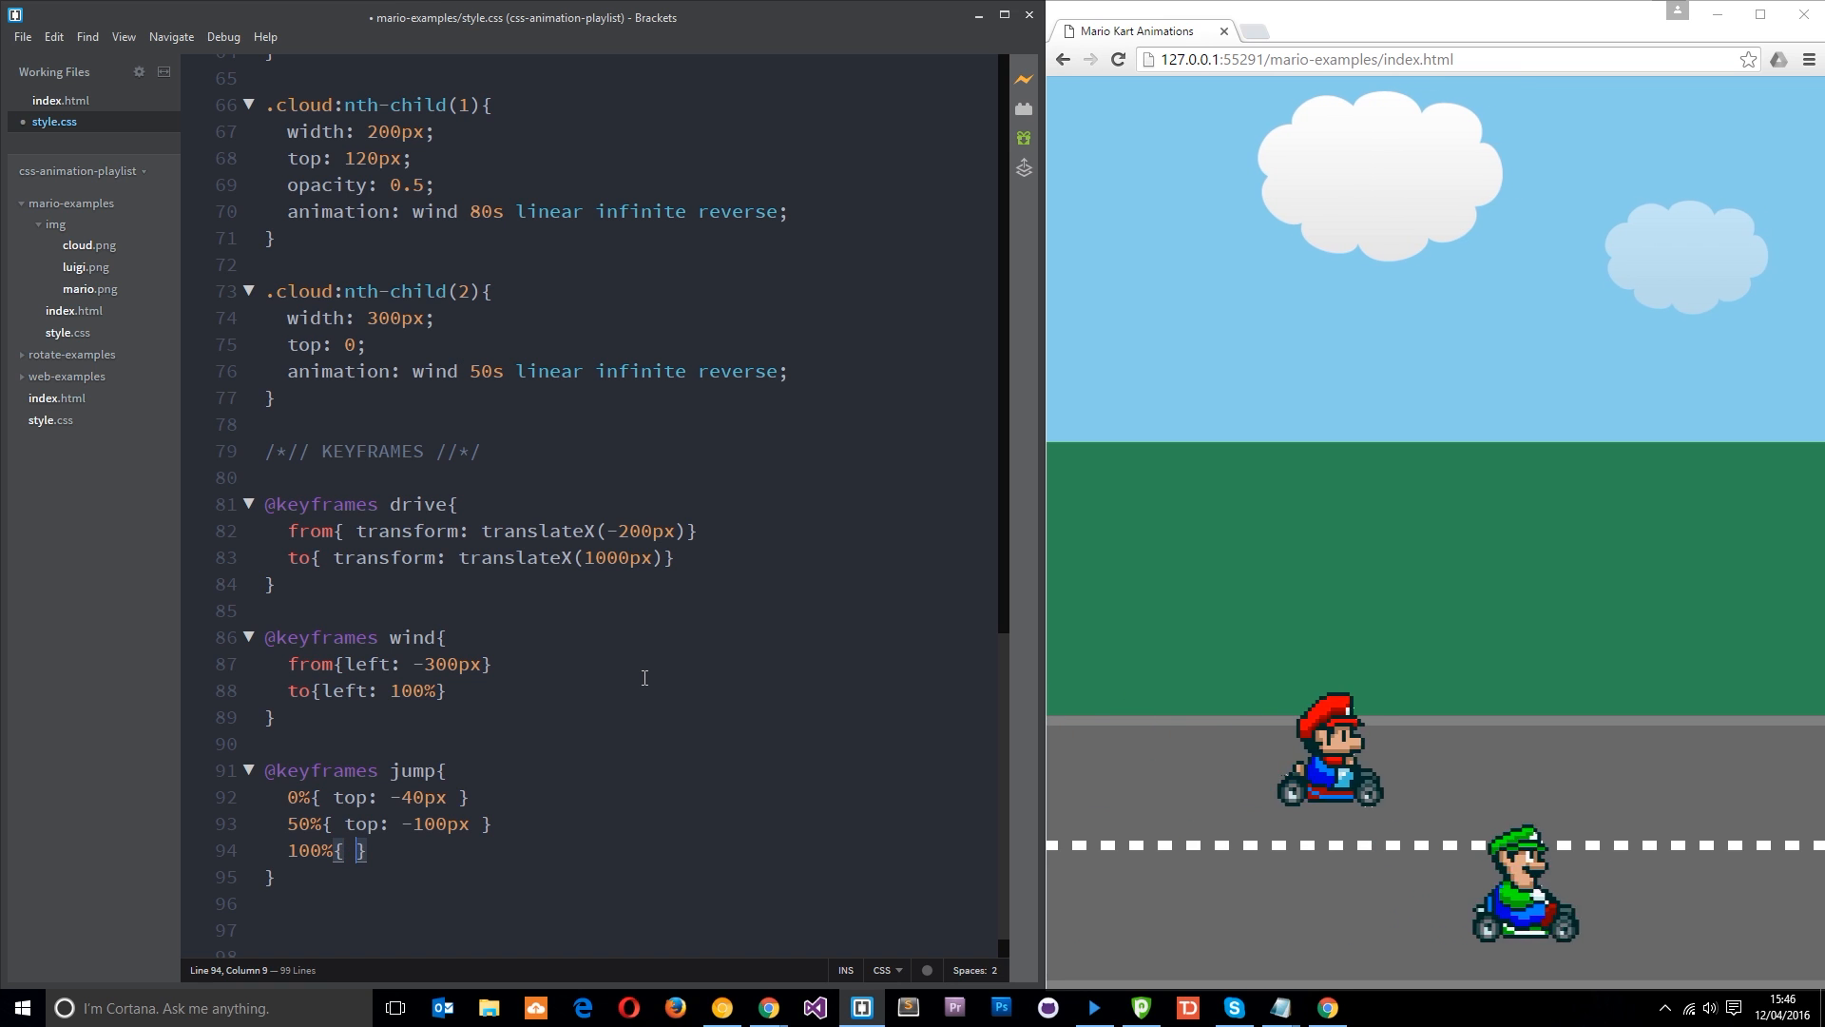
text(top: -40px)
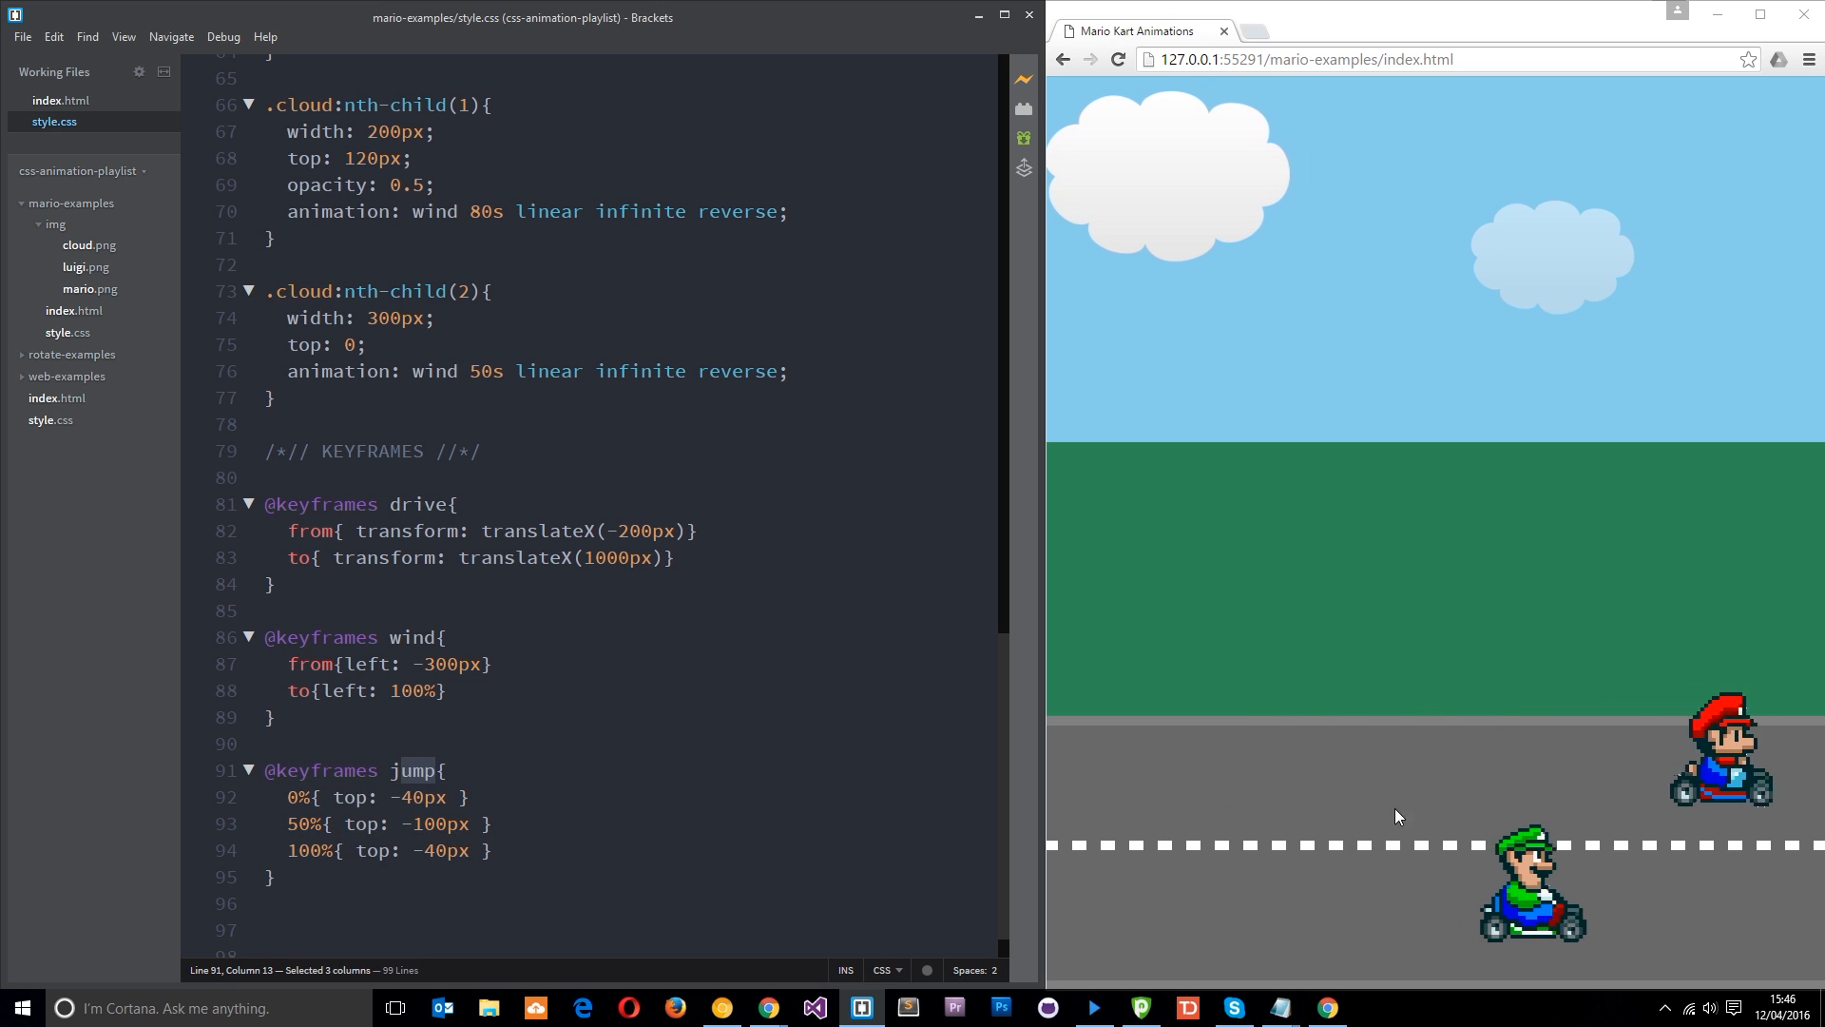
Append a second animation entry, jump 0.3s 1.2s ease, on its own line after drive in .mario.
scroll(up, 3)
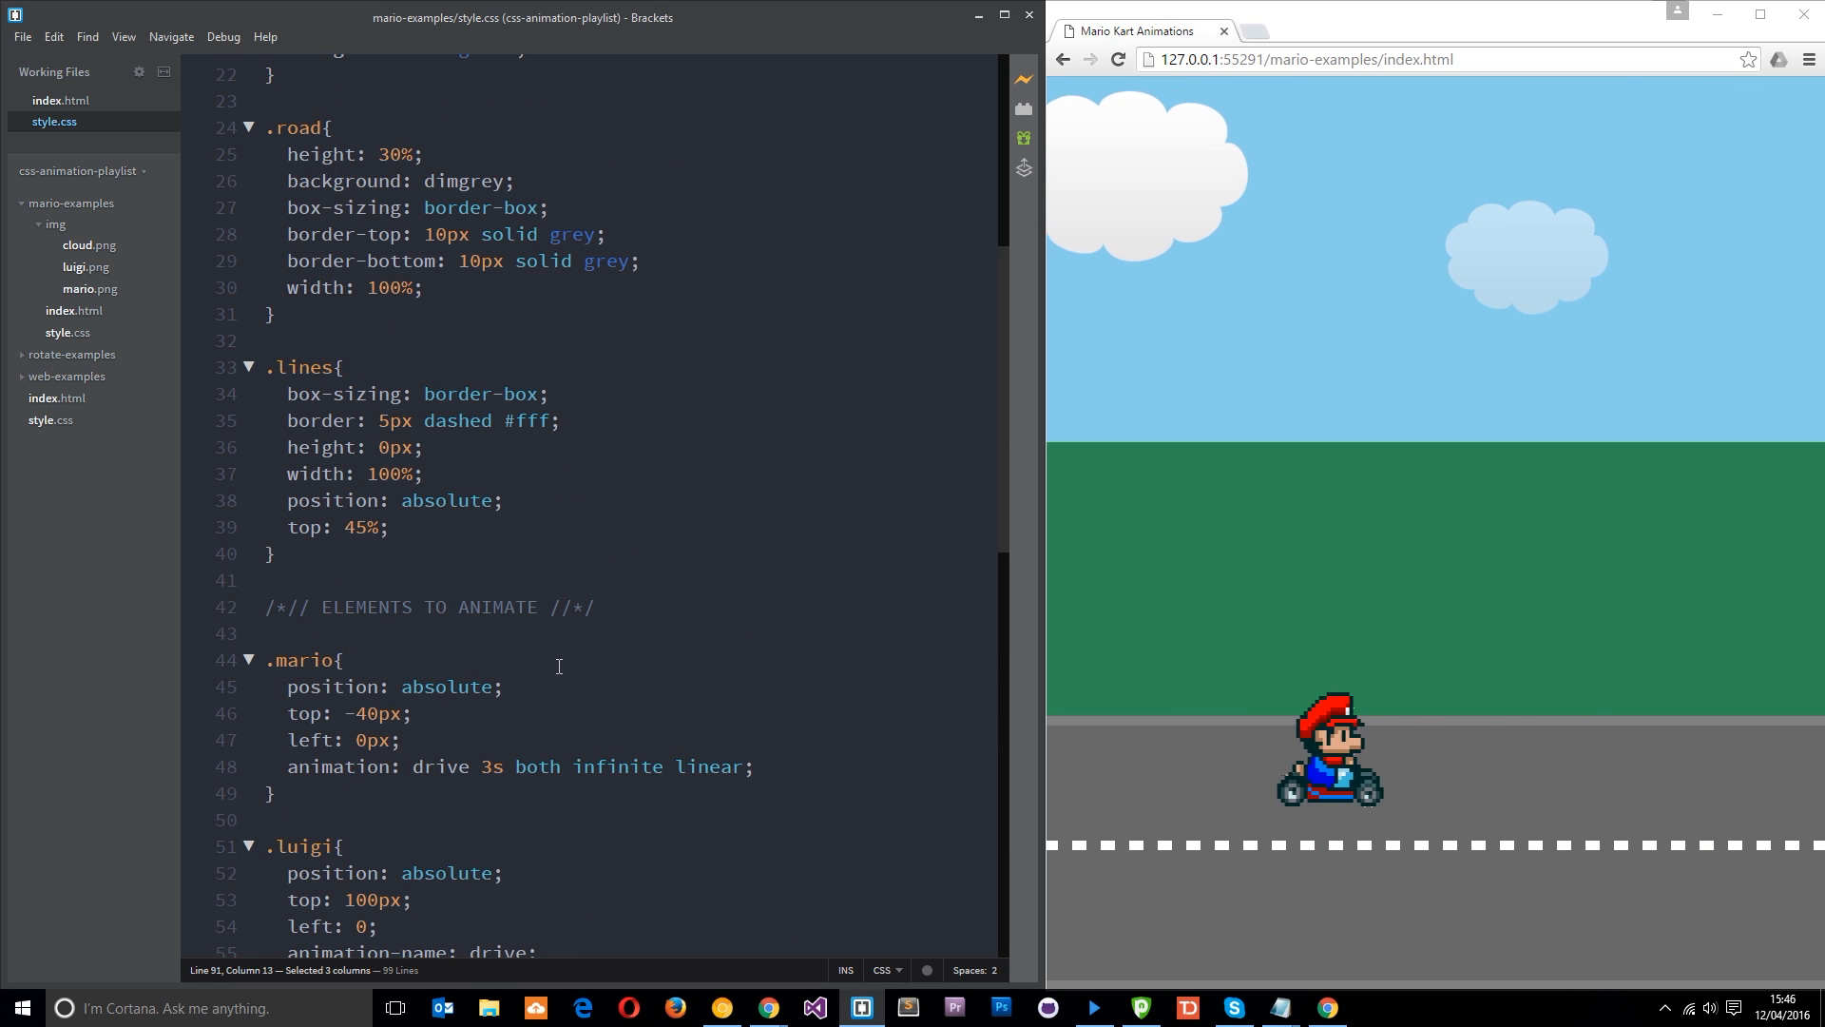
scroll(down, 3)
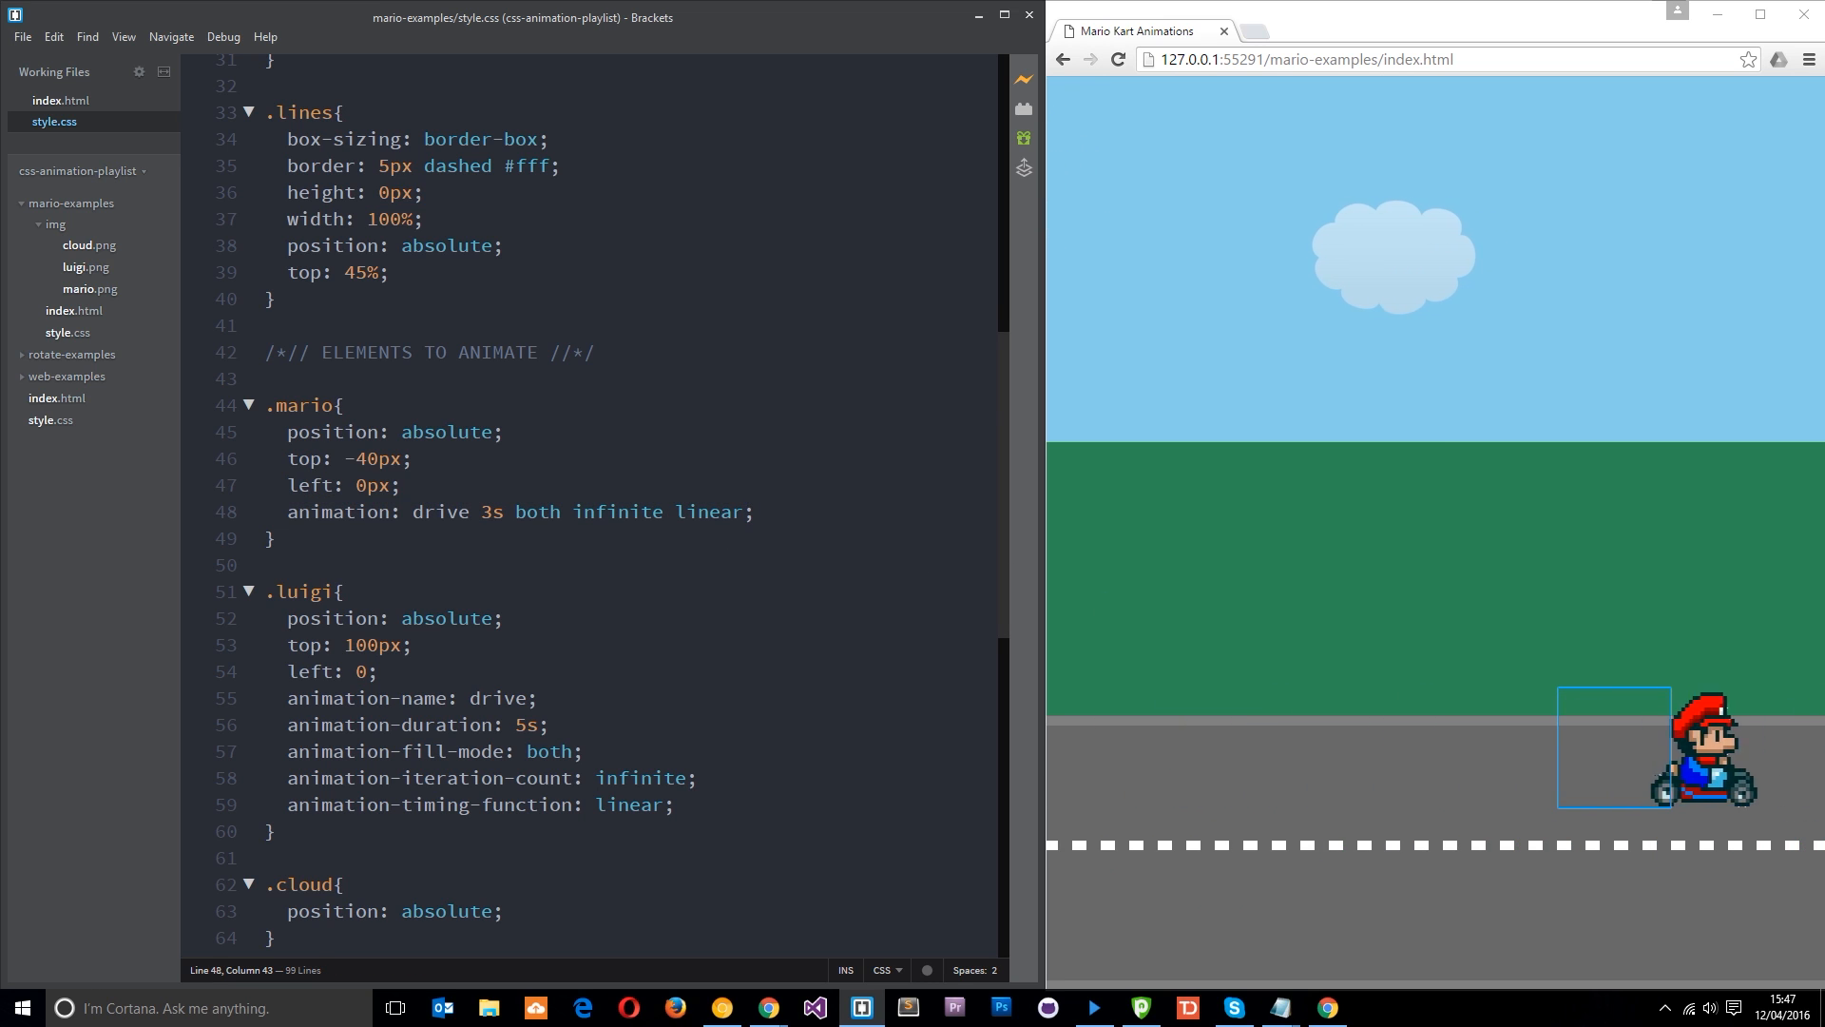
text(,)
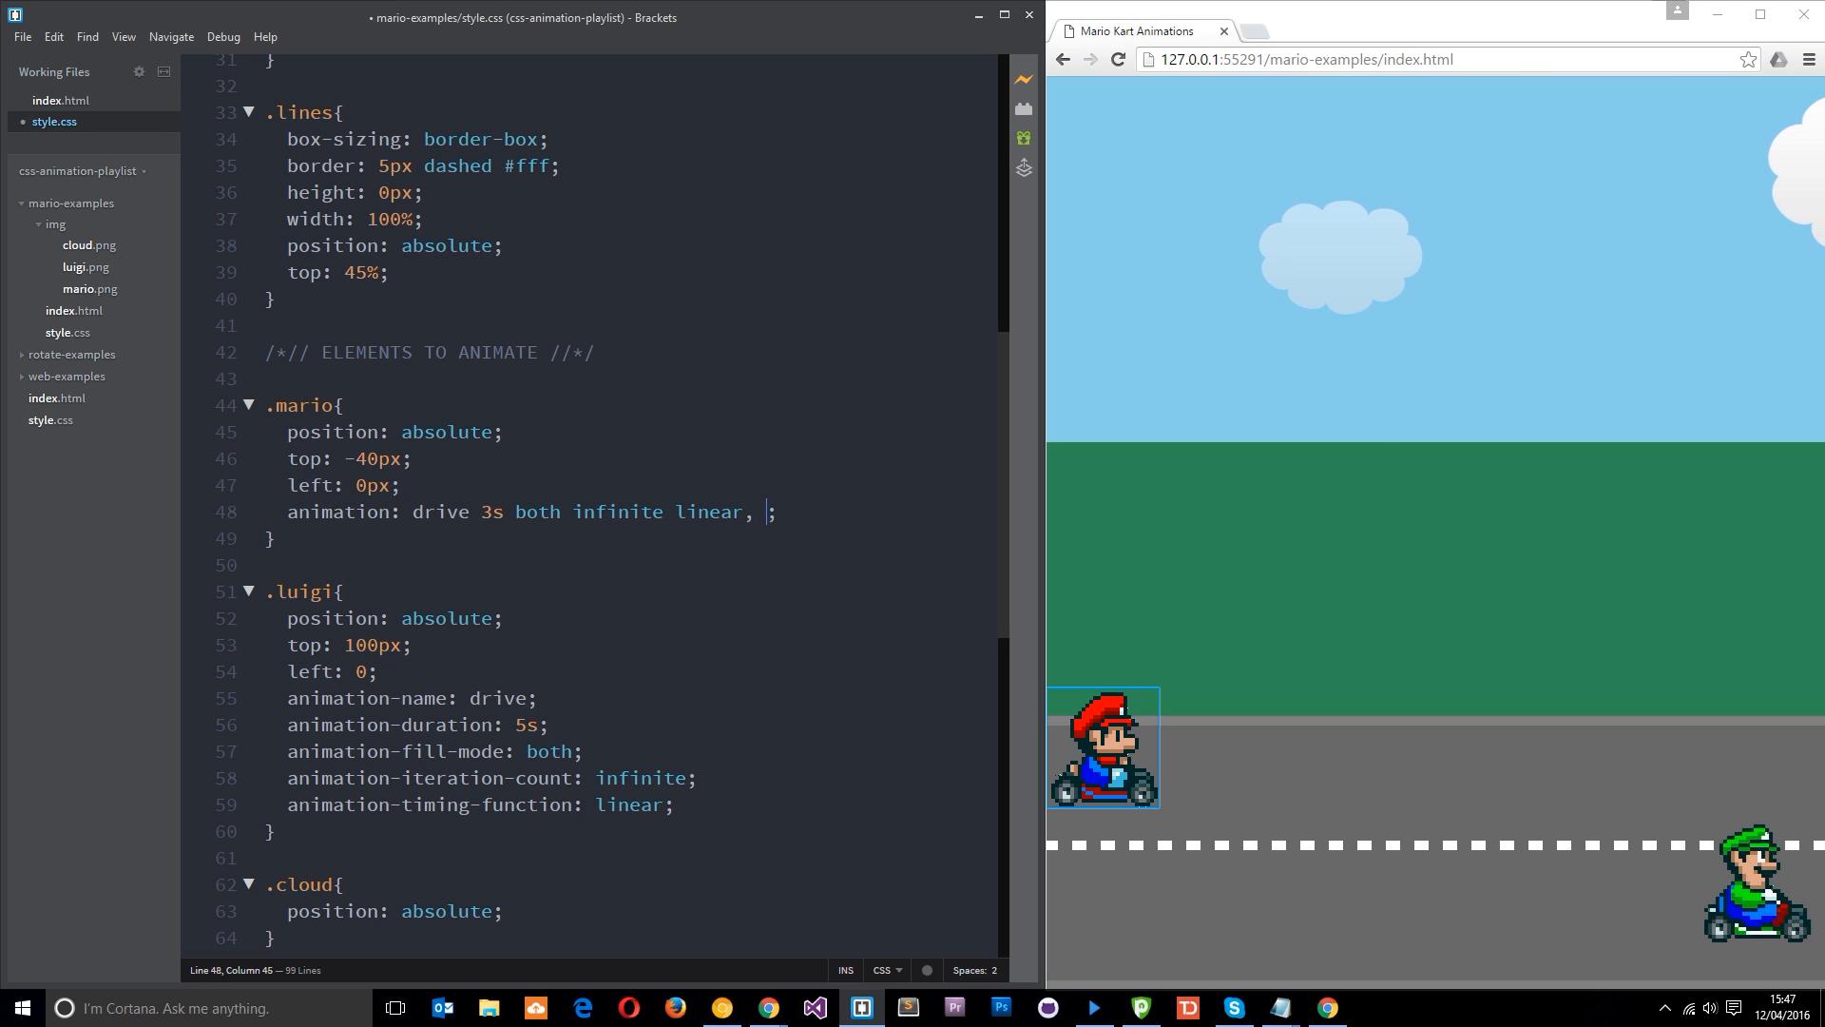
key(Enter)
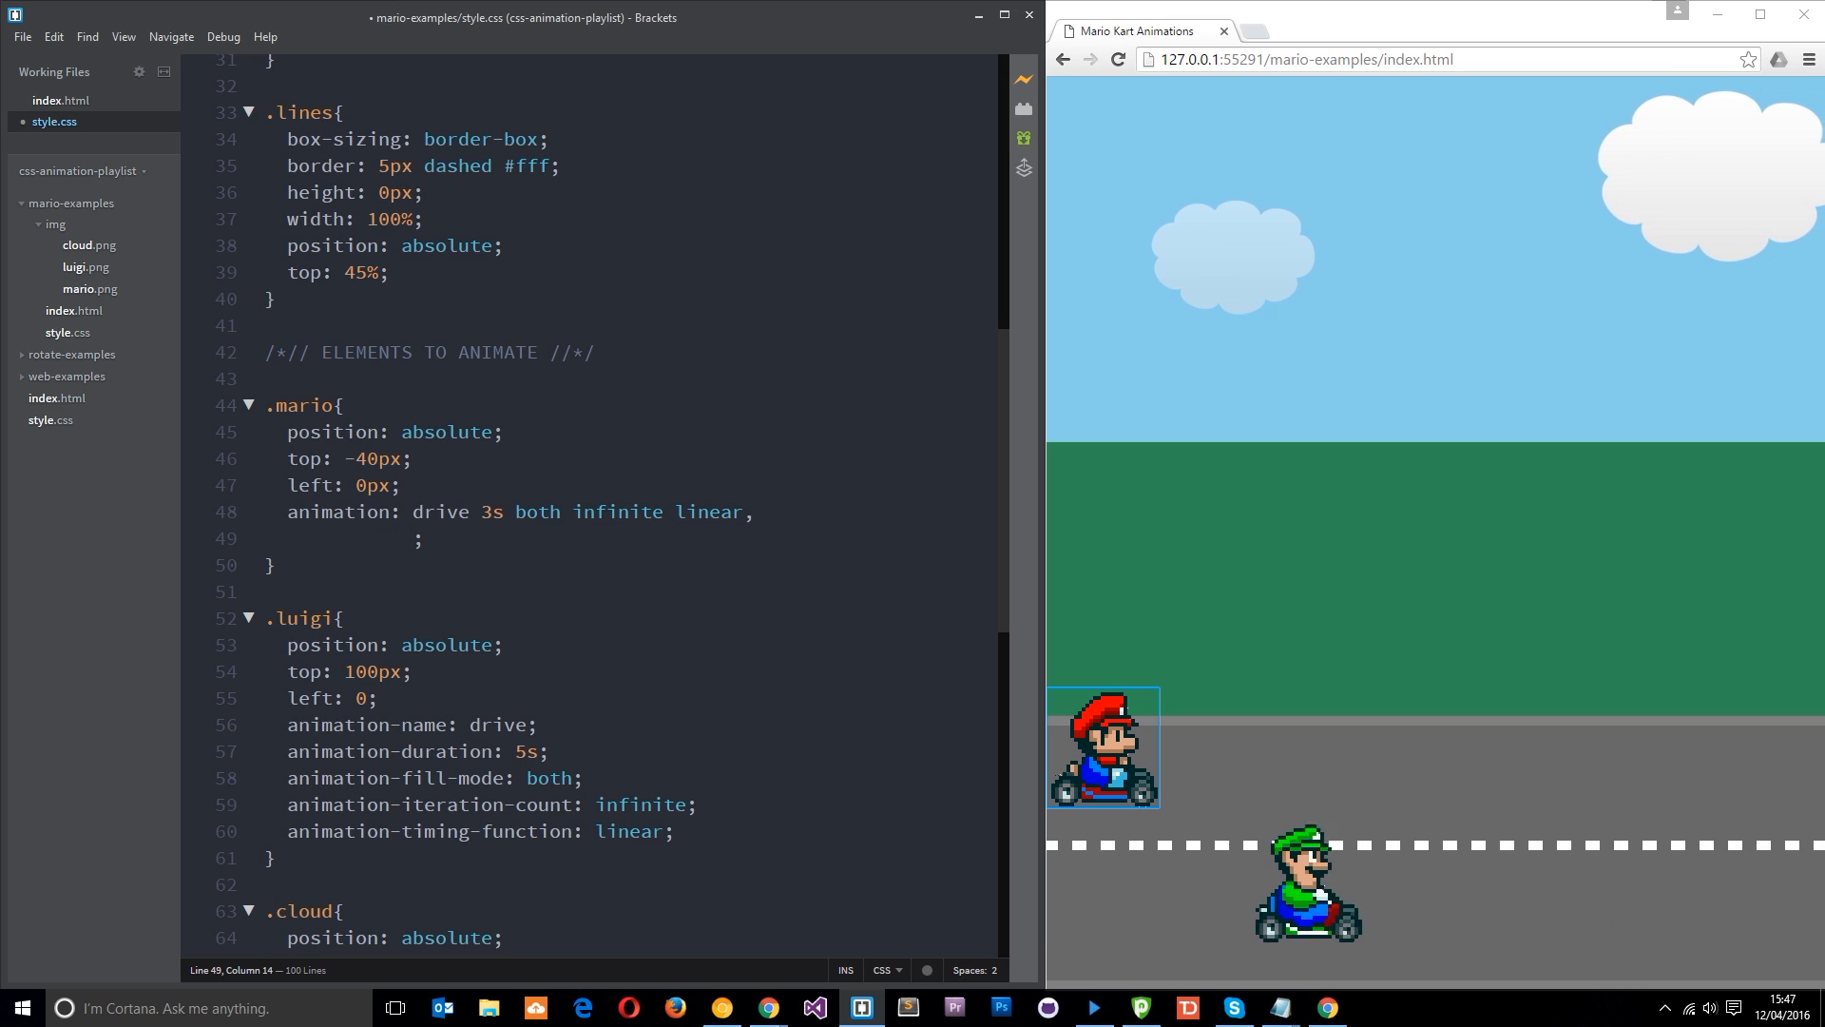
text(jump)
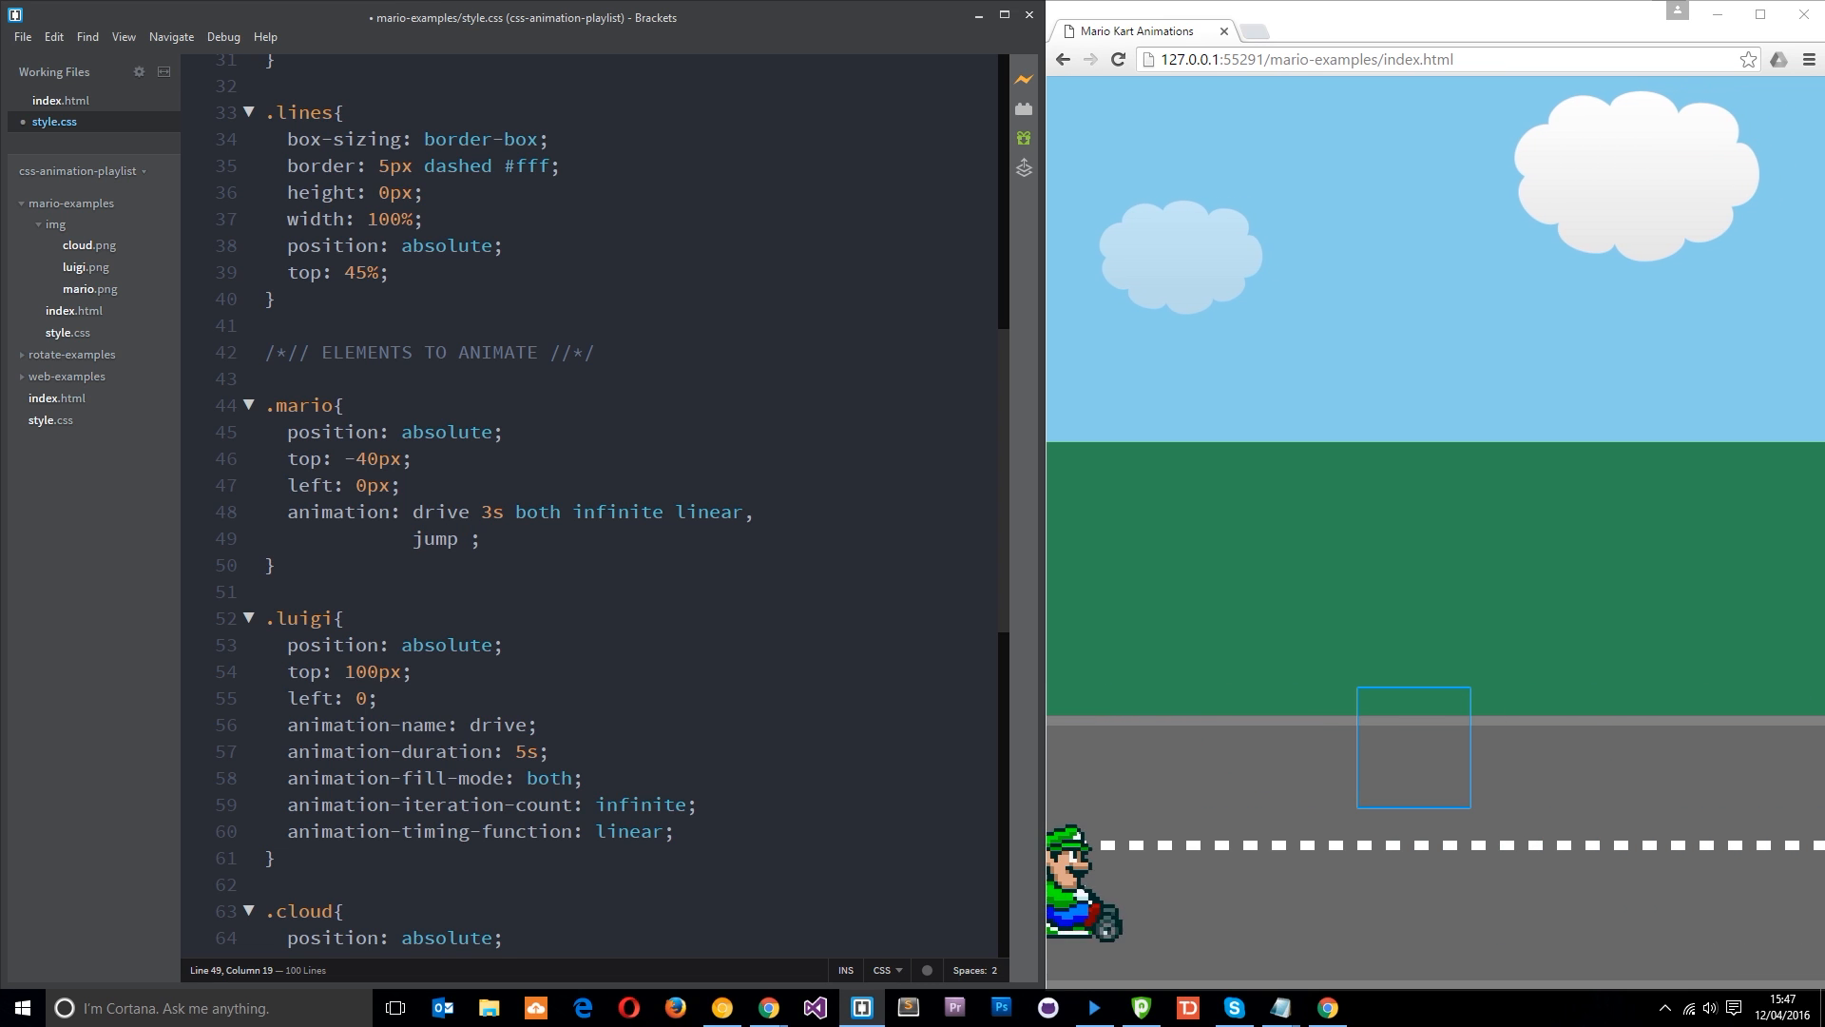
text(0.3)
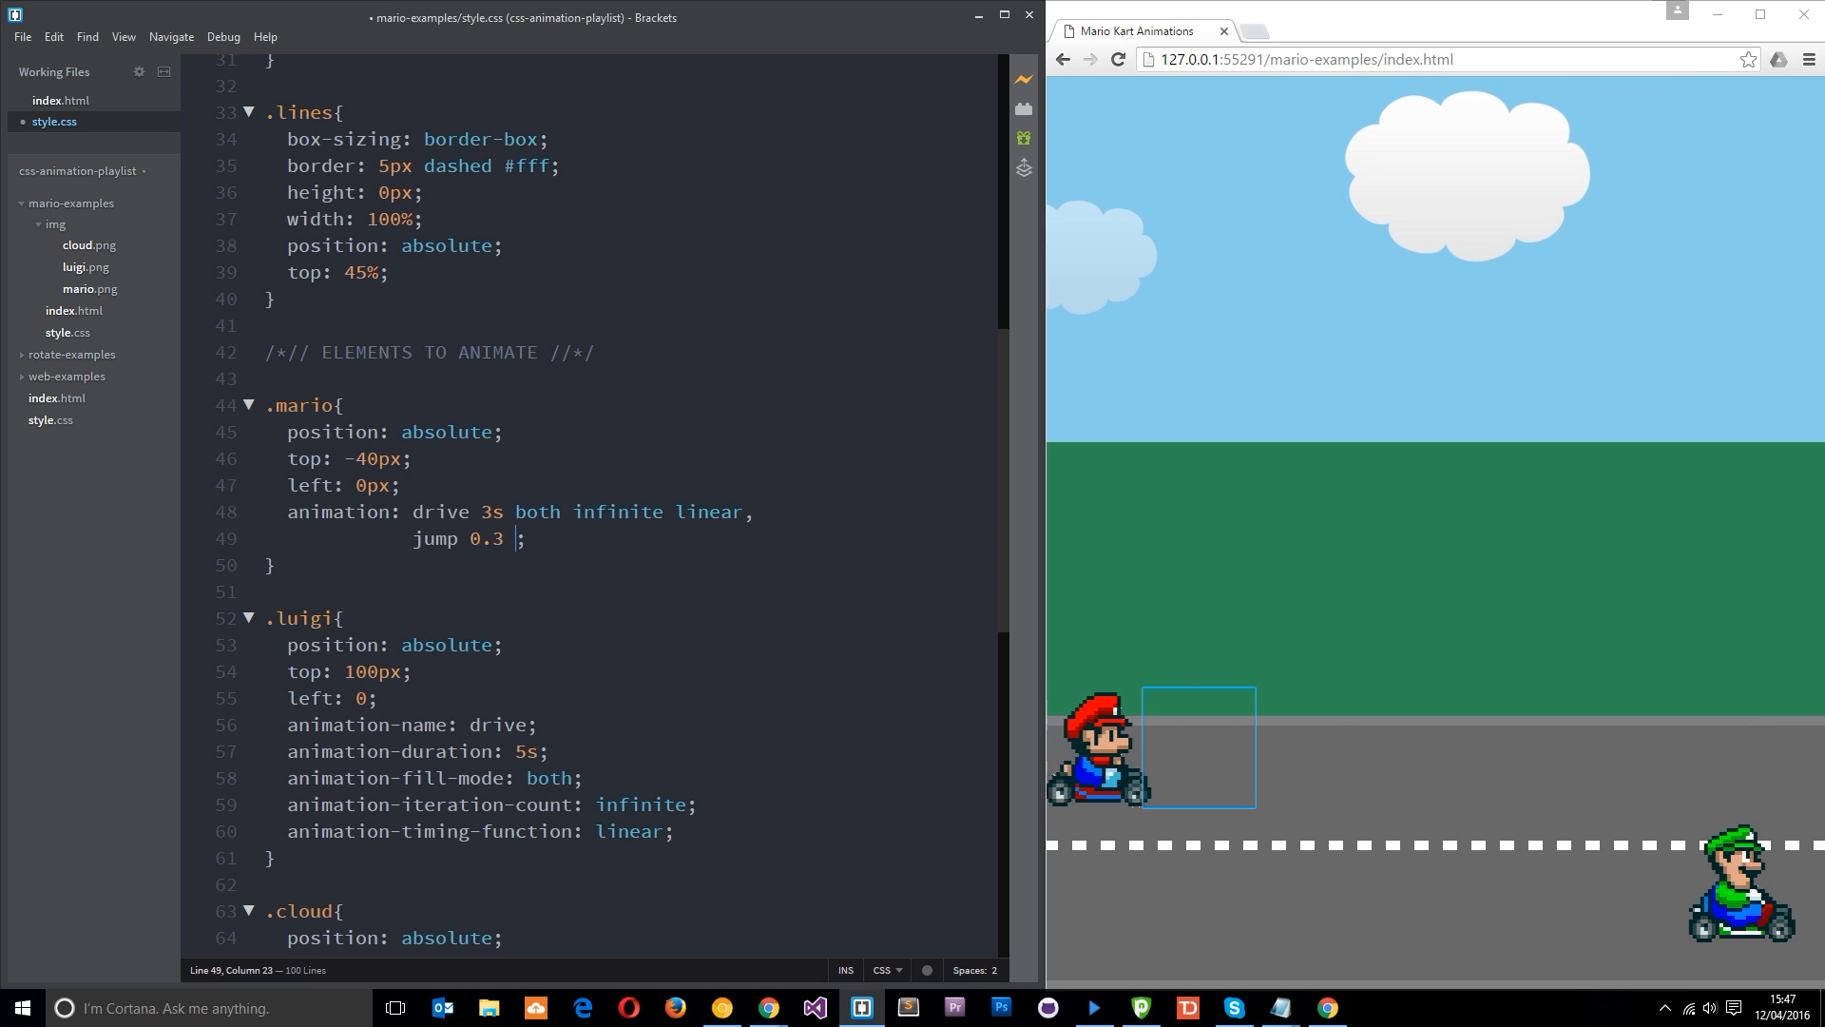
text(1.)
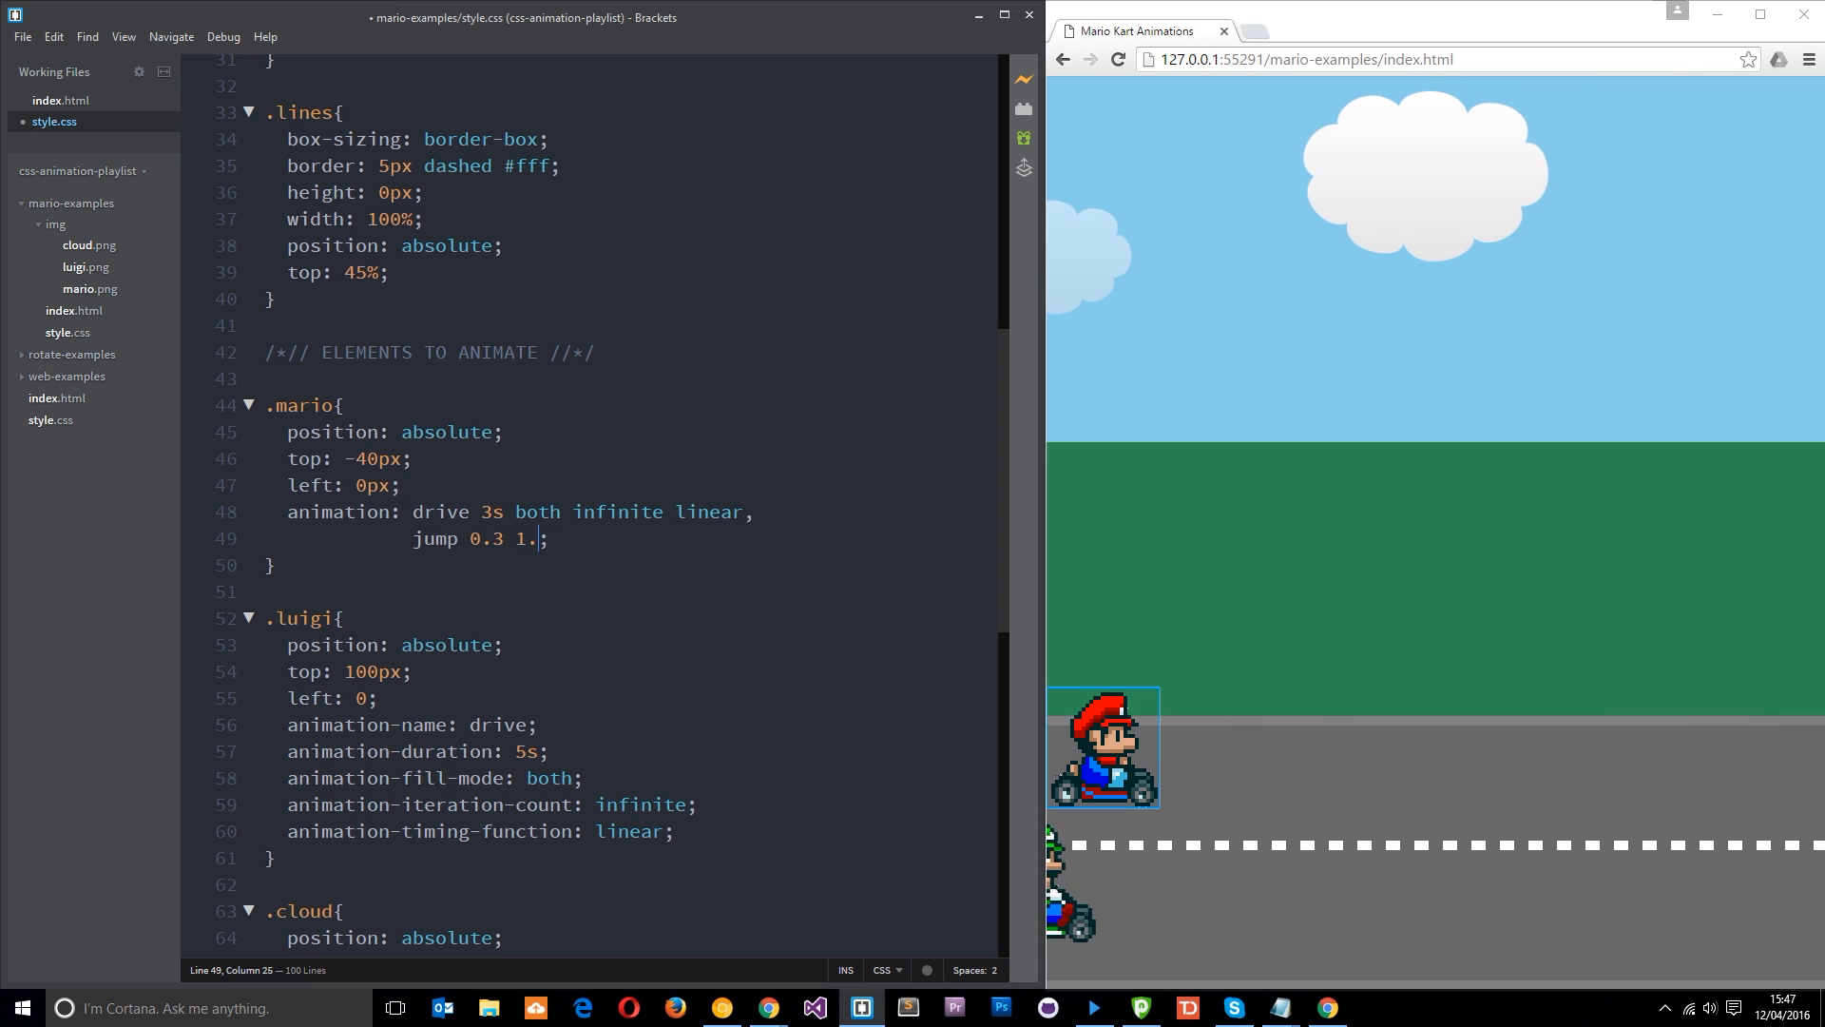
text(2)
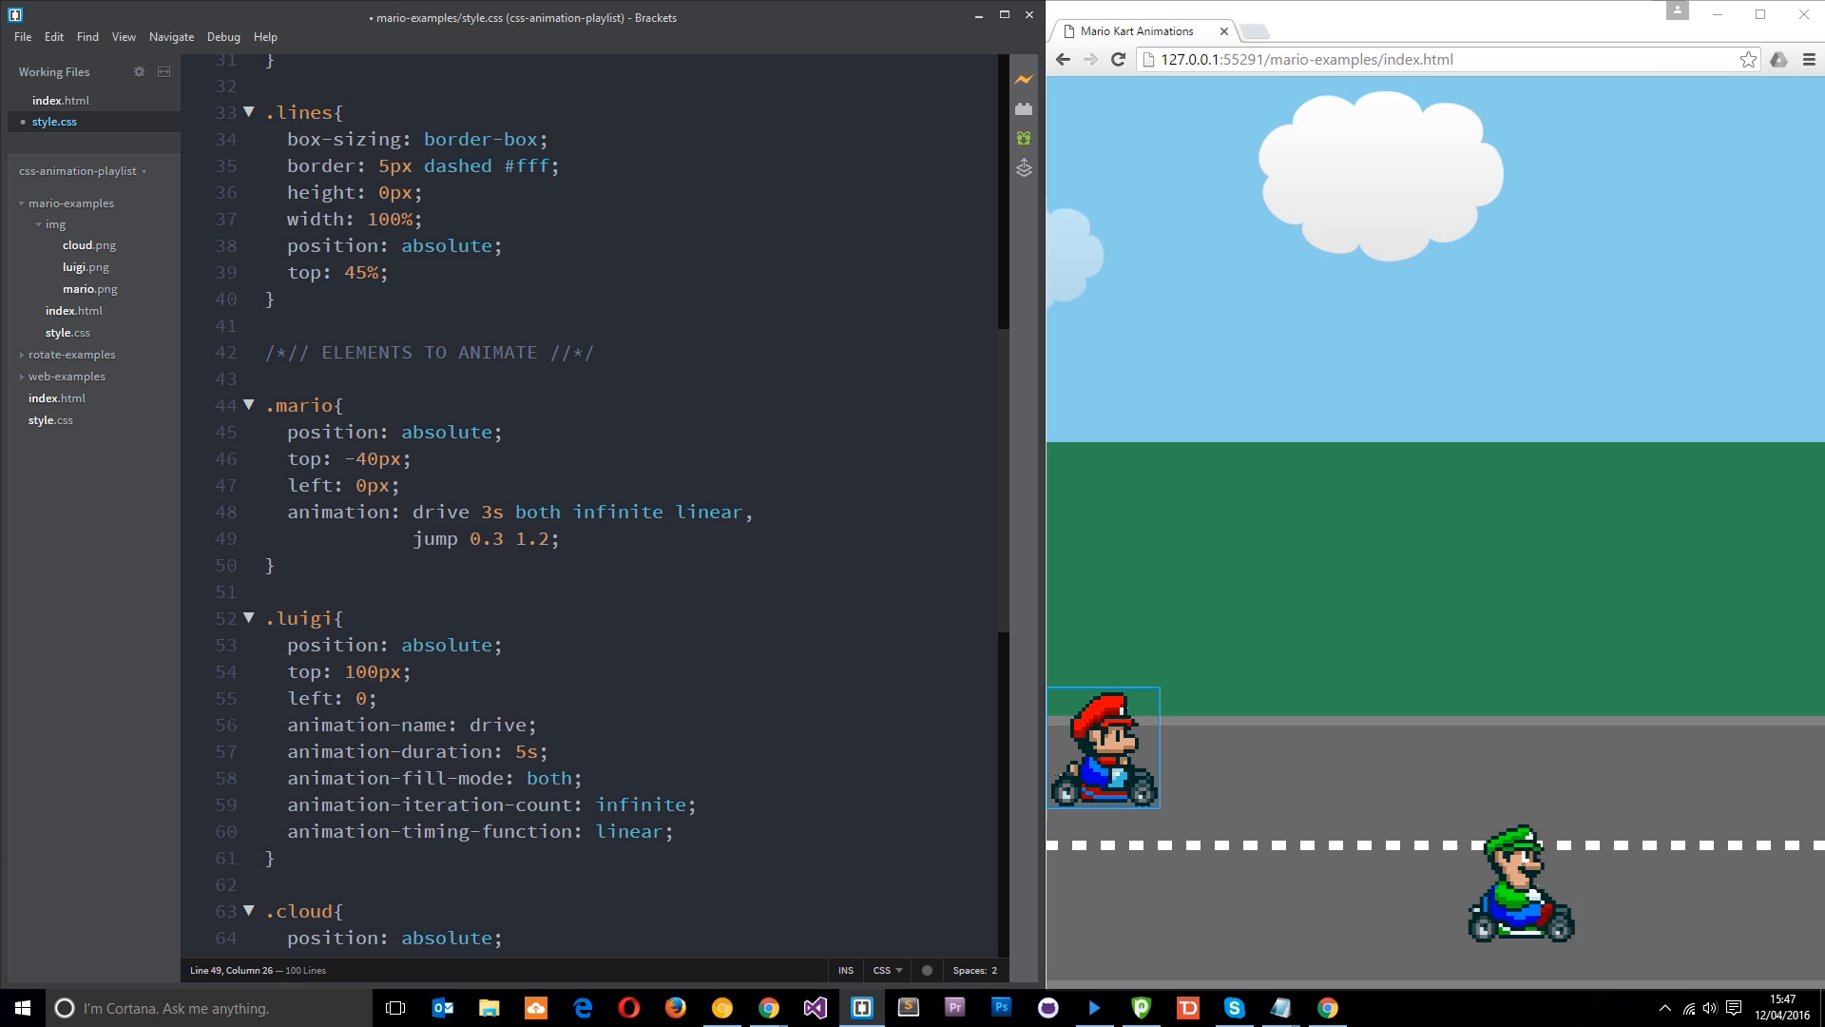
text(s)
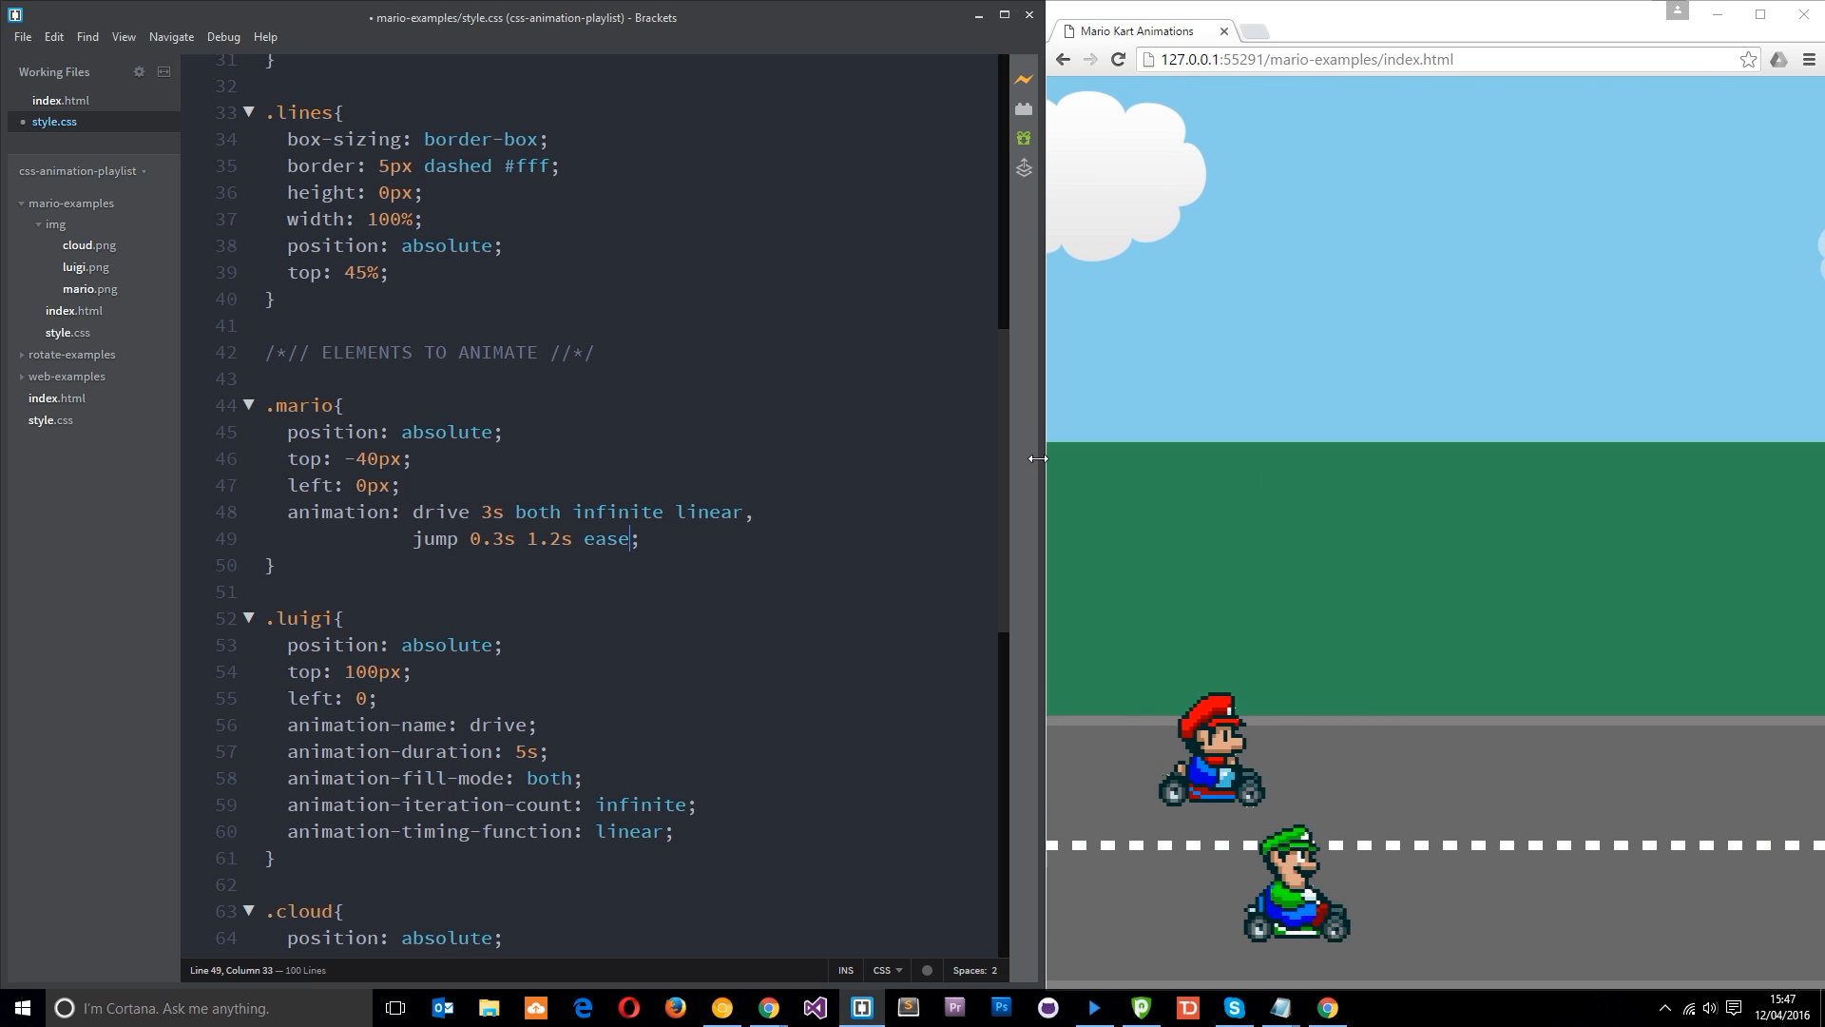
Check the infinite drive setting, view Mario driving and jumping in the browser preview, then return to the animation line.
double_click(615, 511)
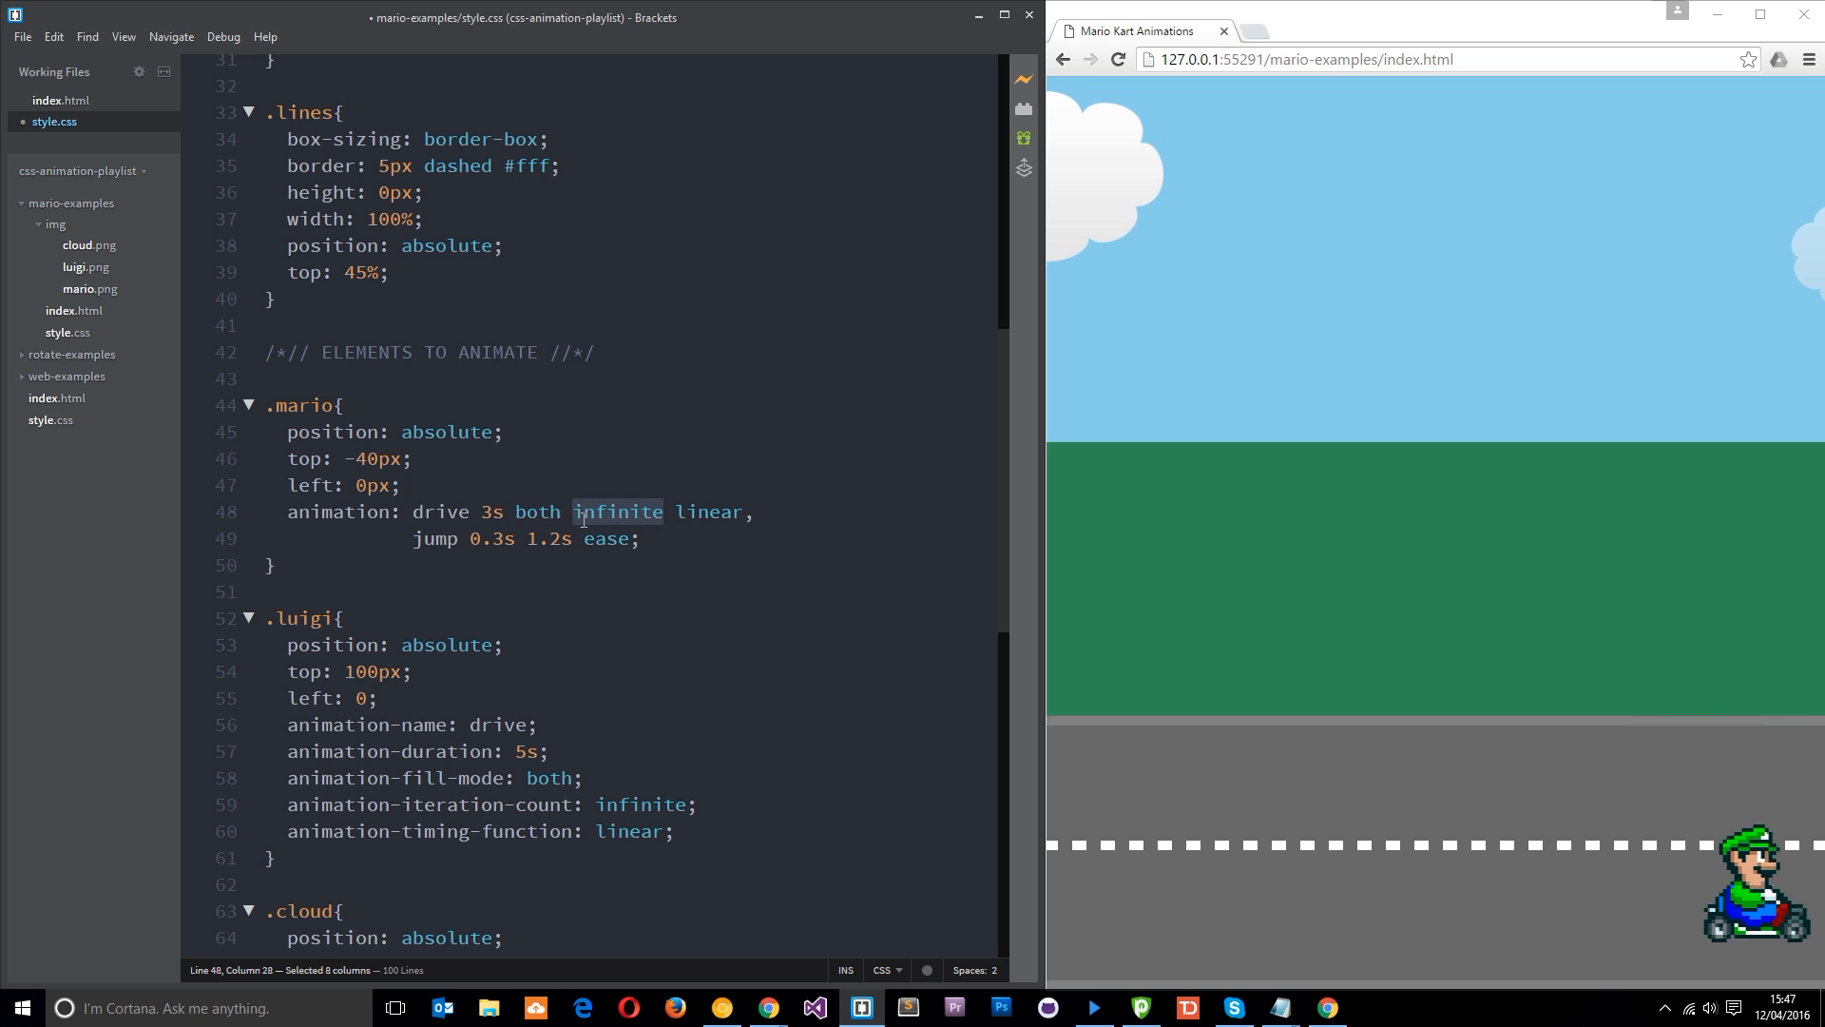
click(631, 538)
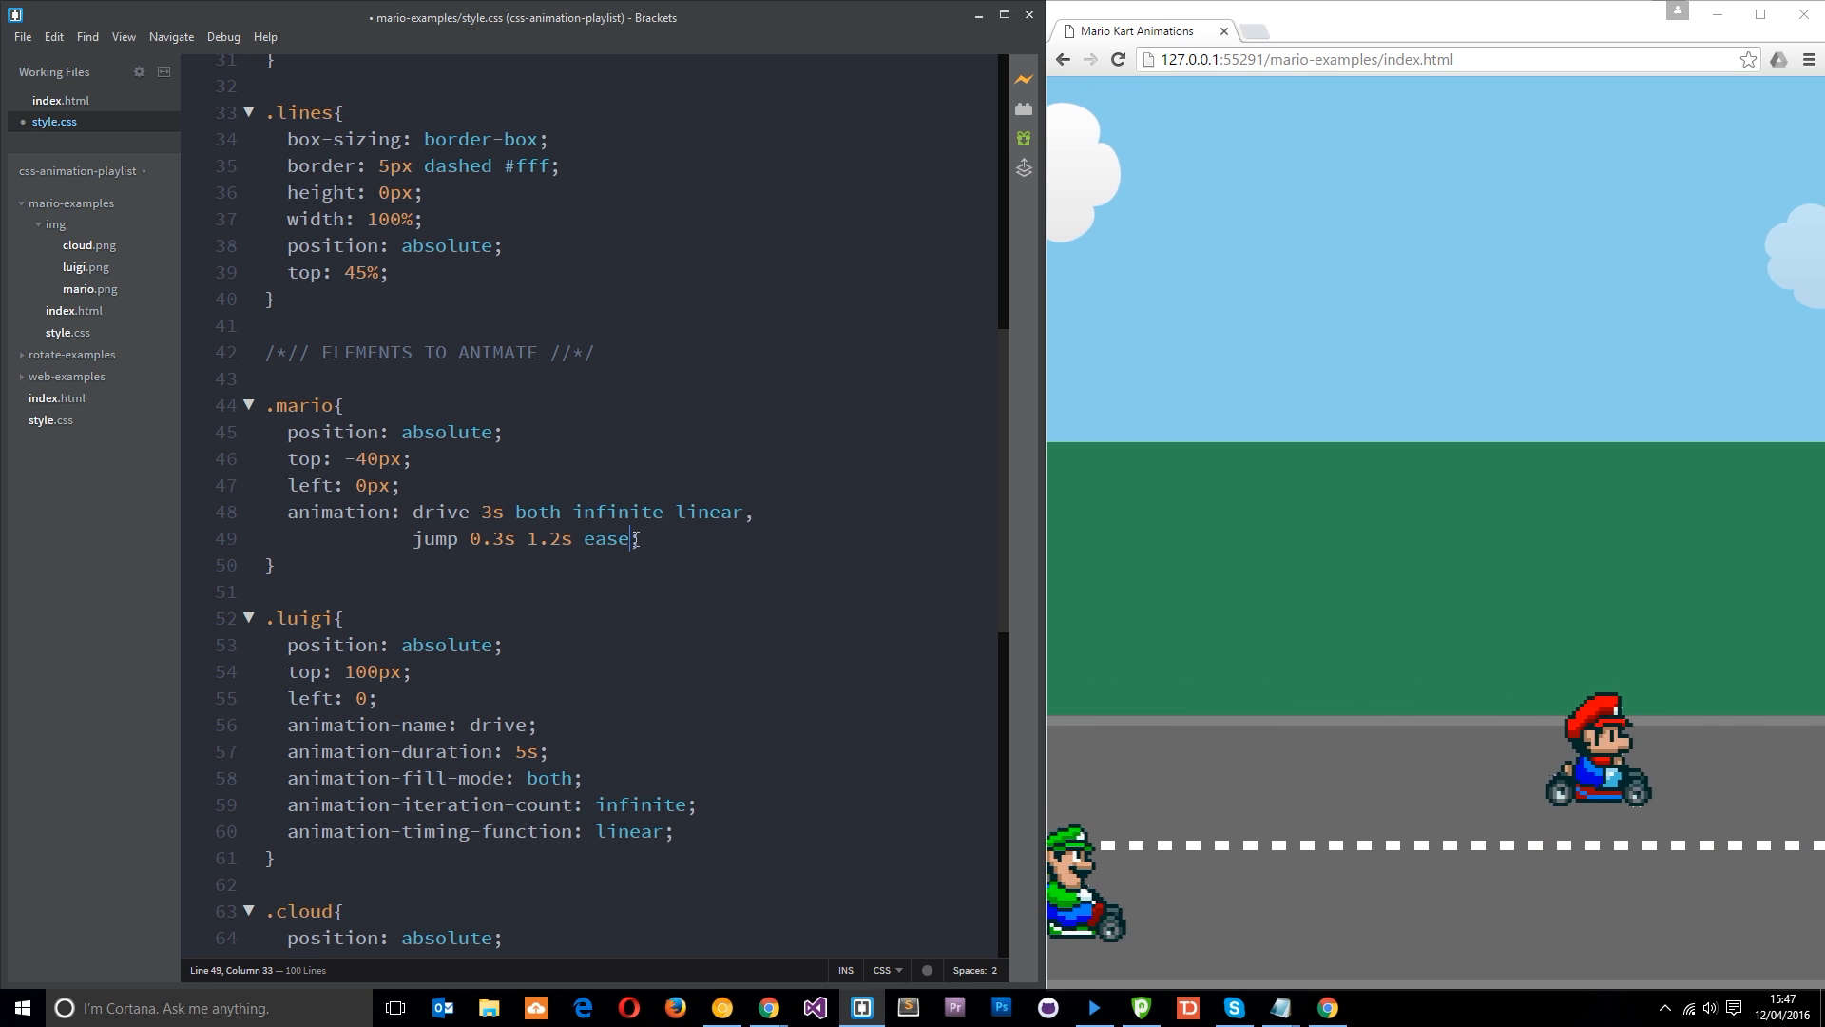
click(1118, 59)
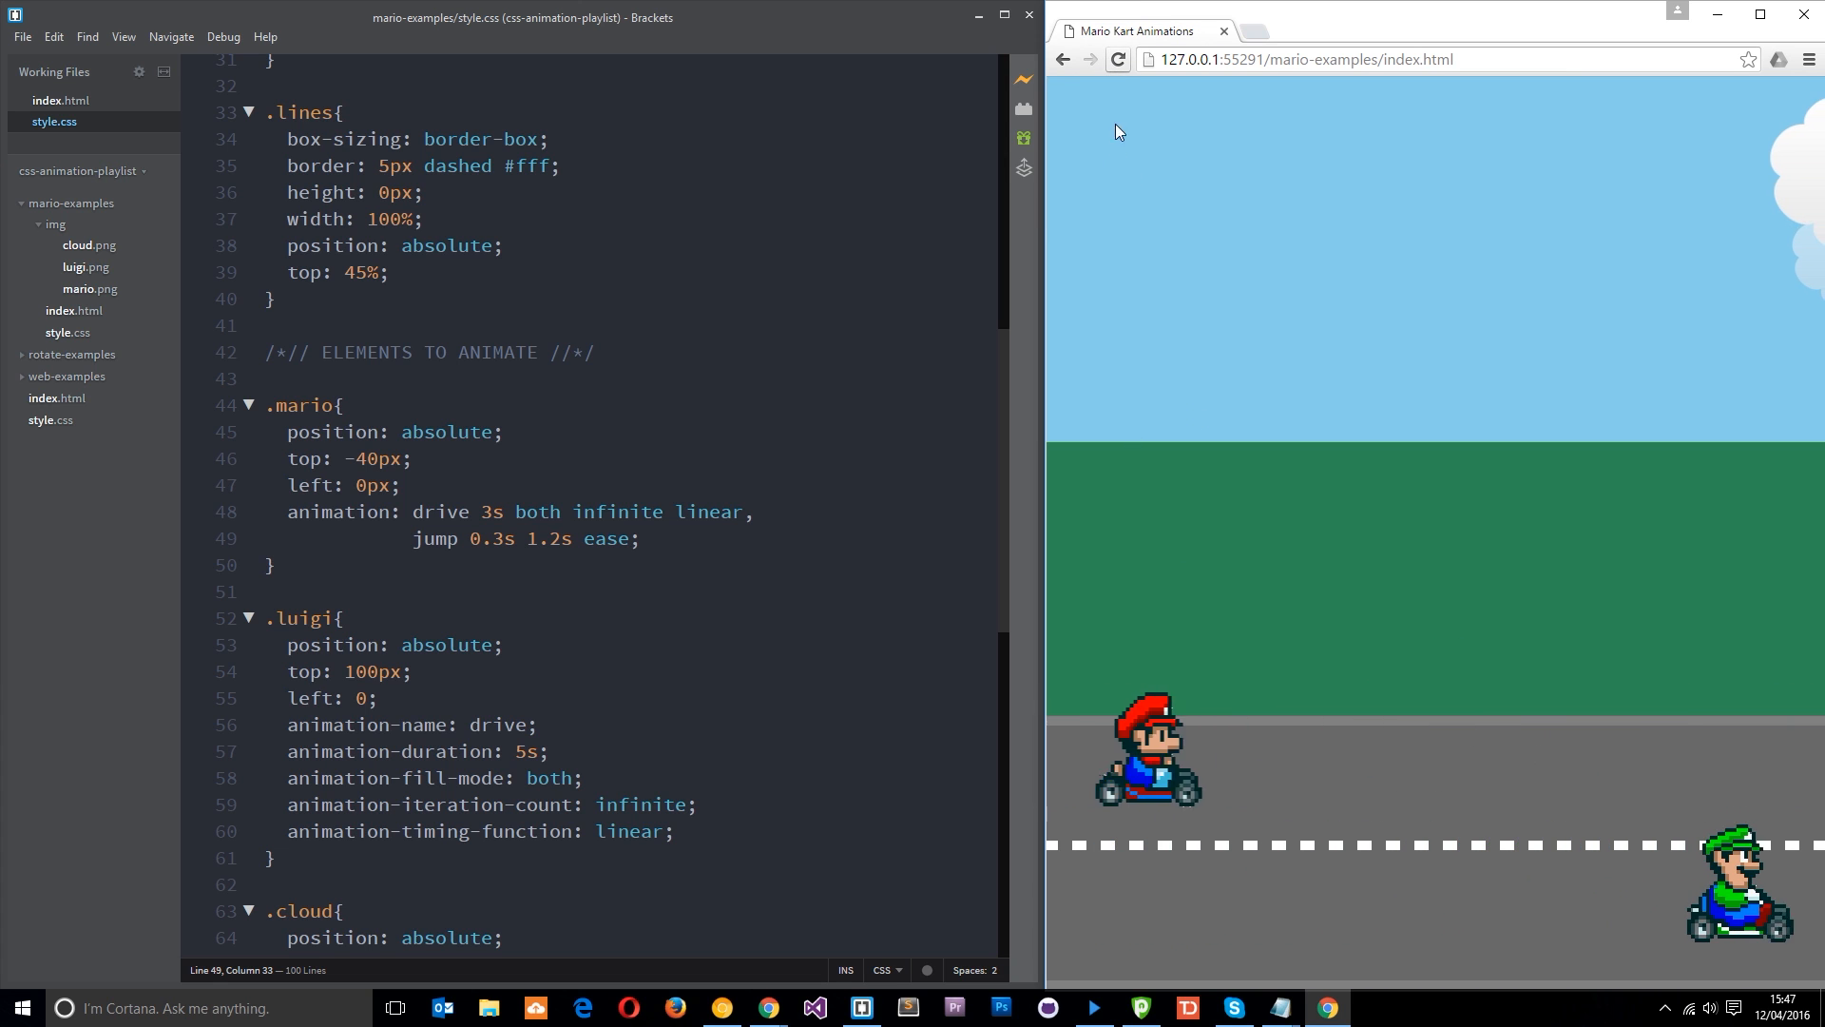
mouse_move(1226, 404)
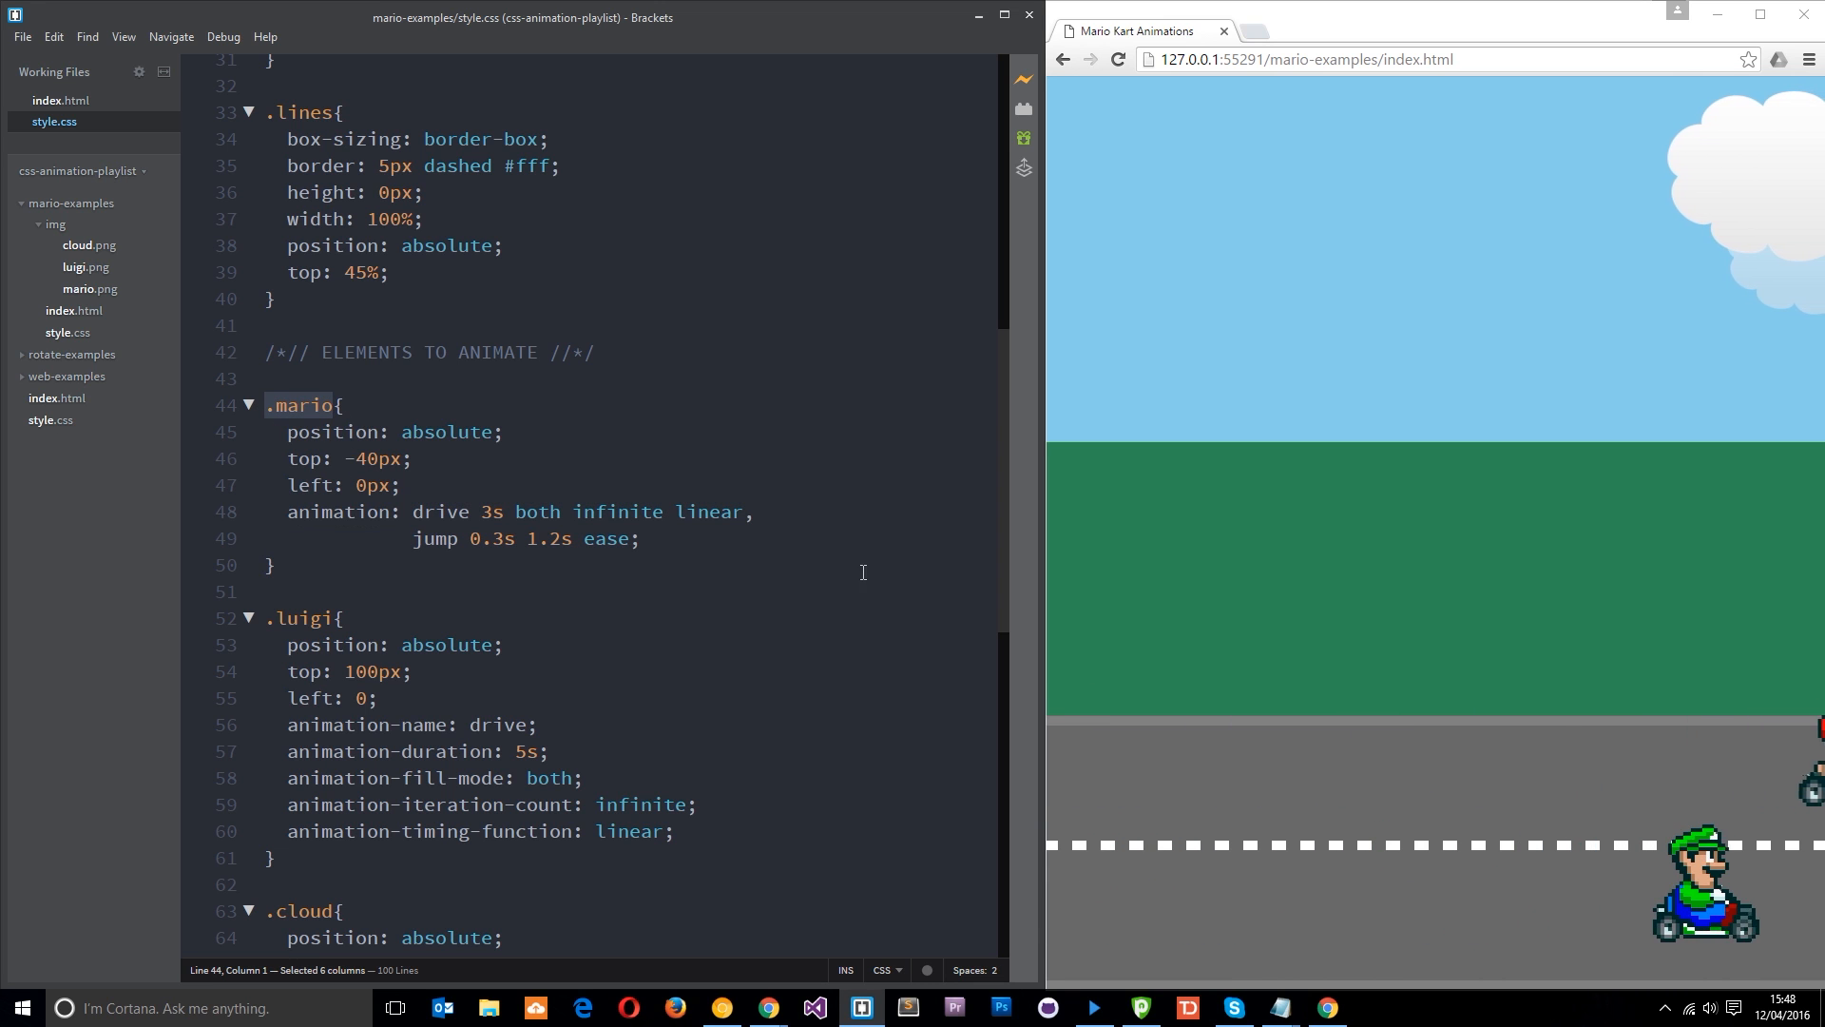
click(755, 512)
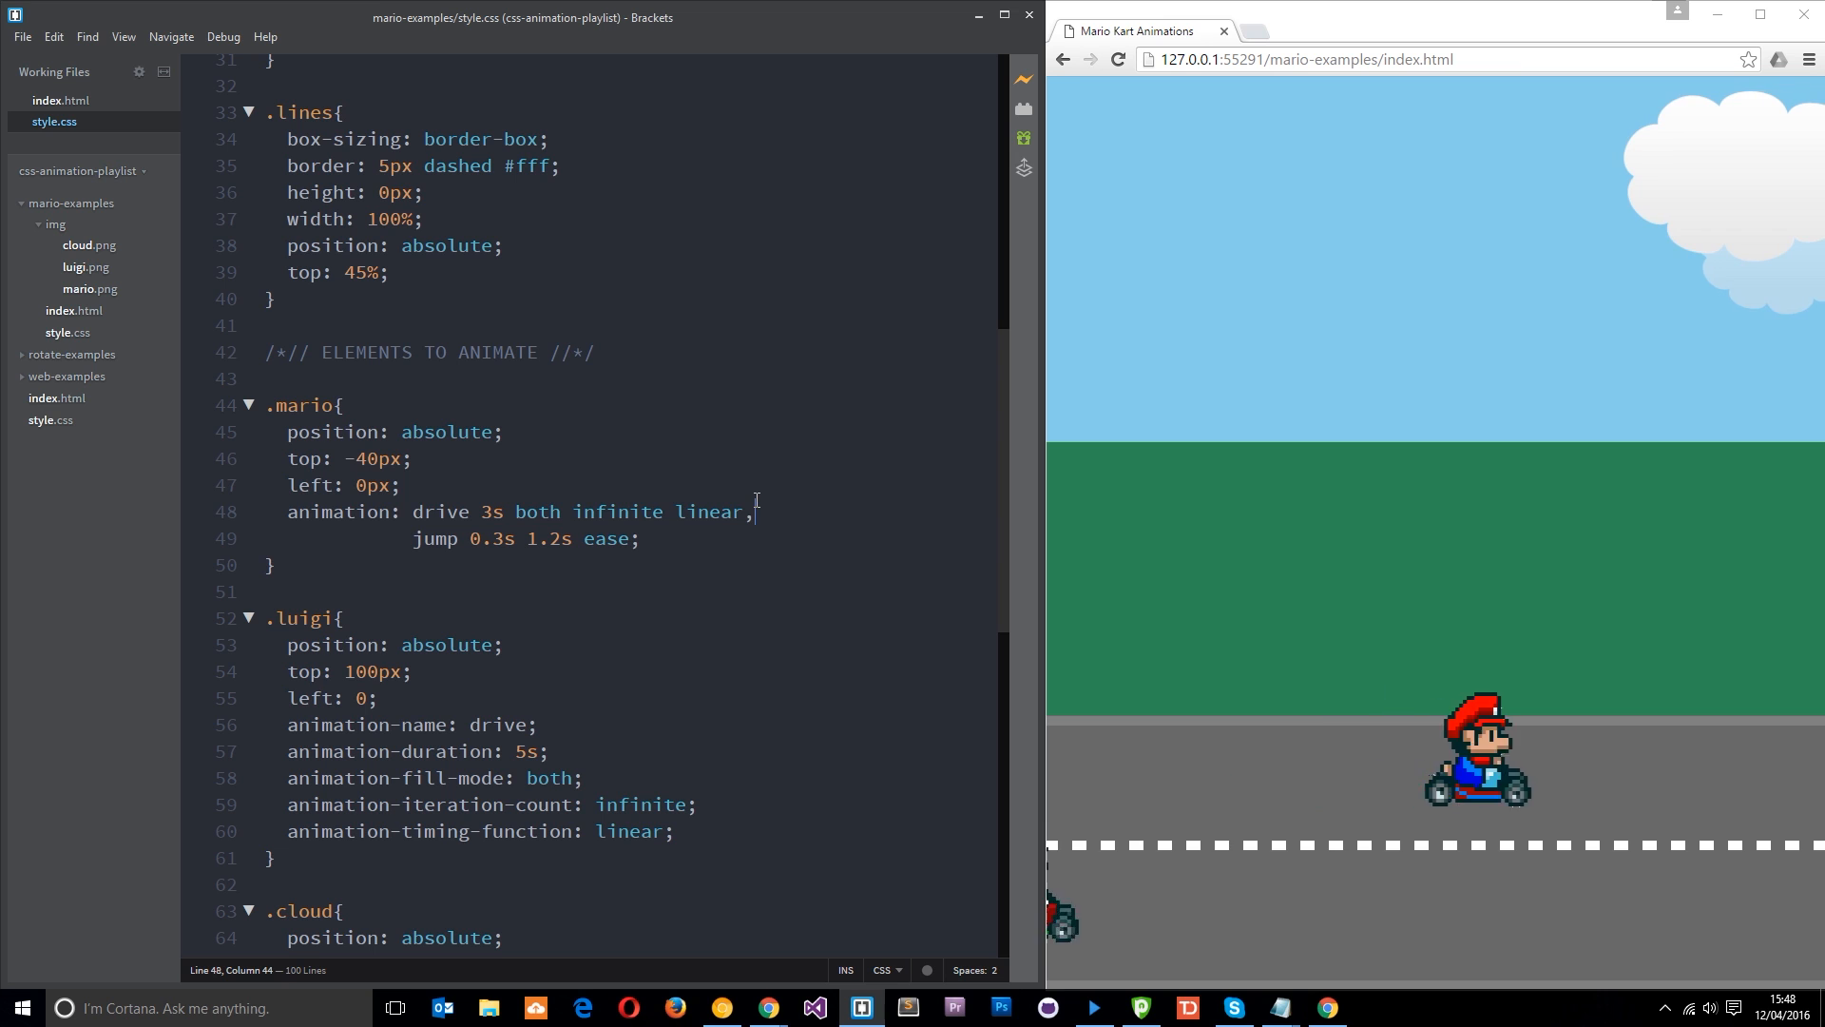